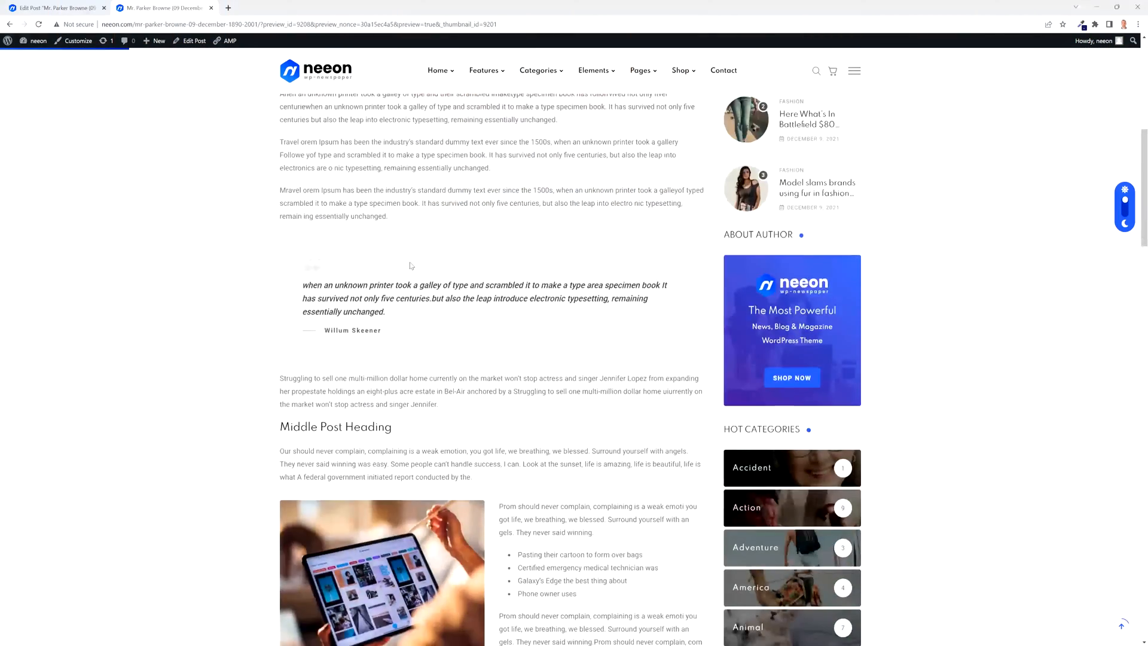
scroll(down, 3)
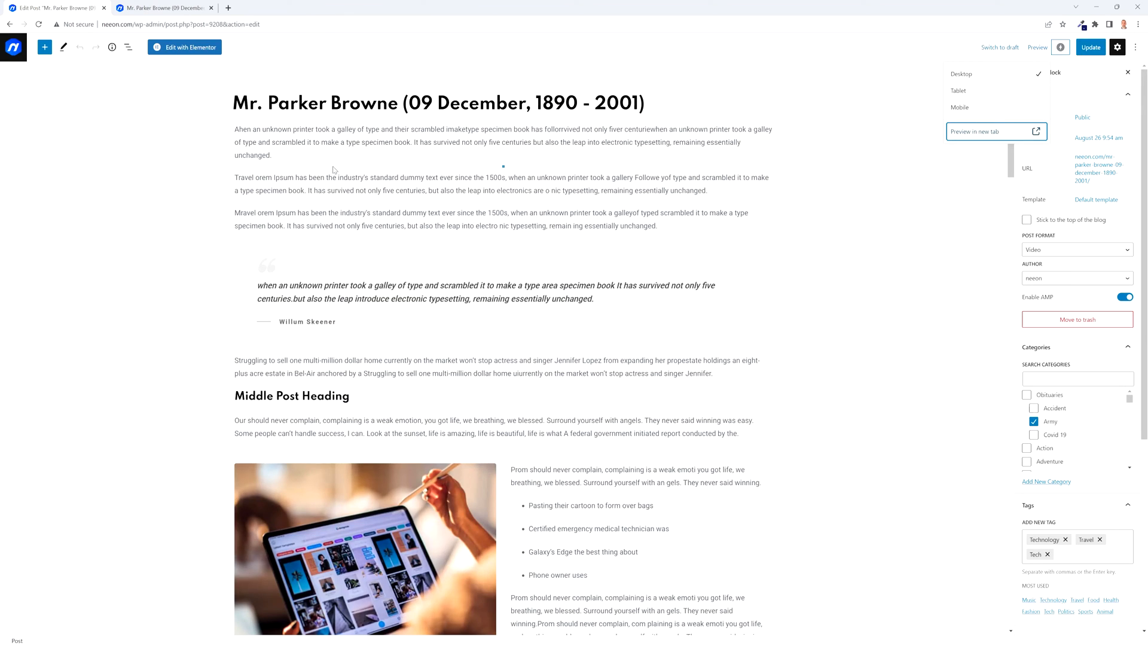
scroll(down, 3)
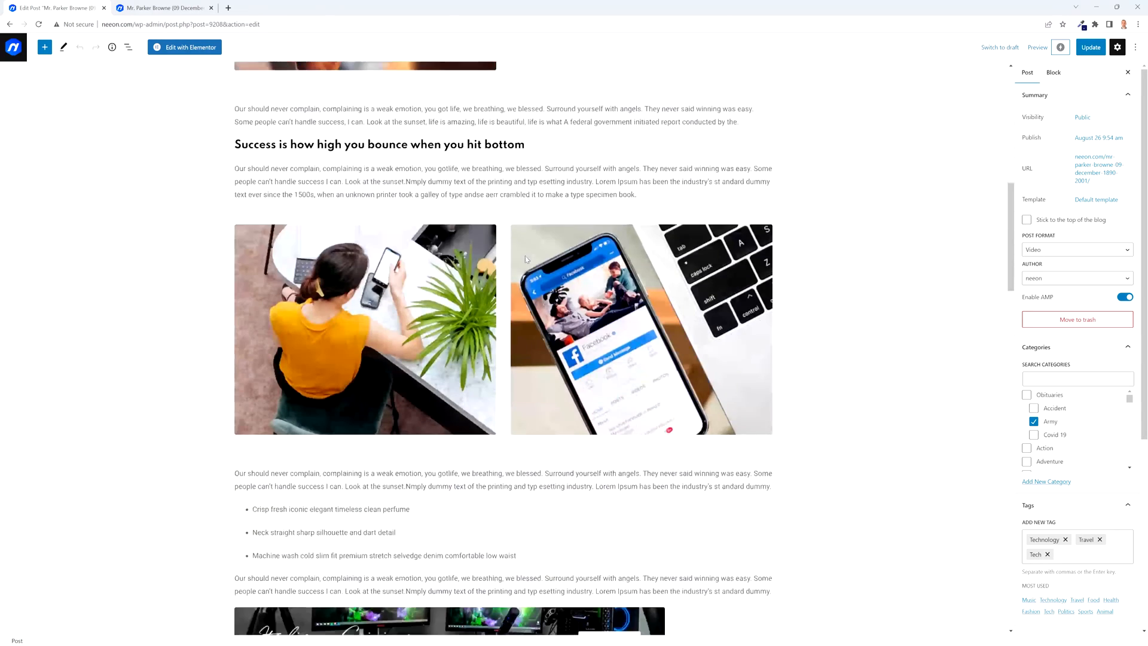
scroll(up, 3)
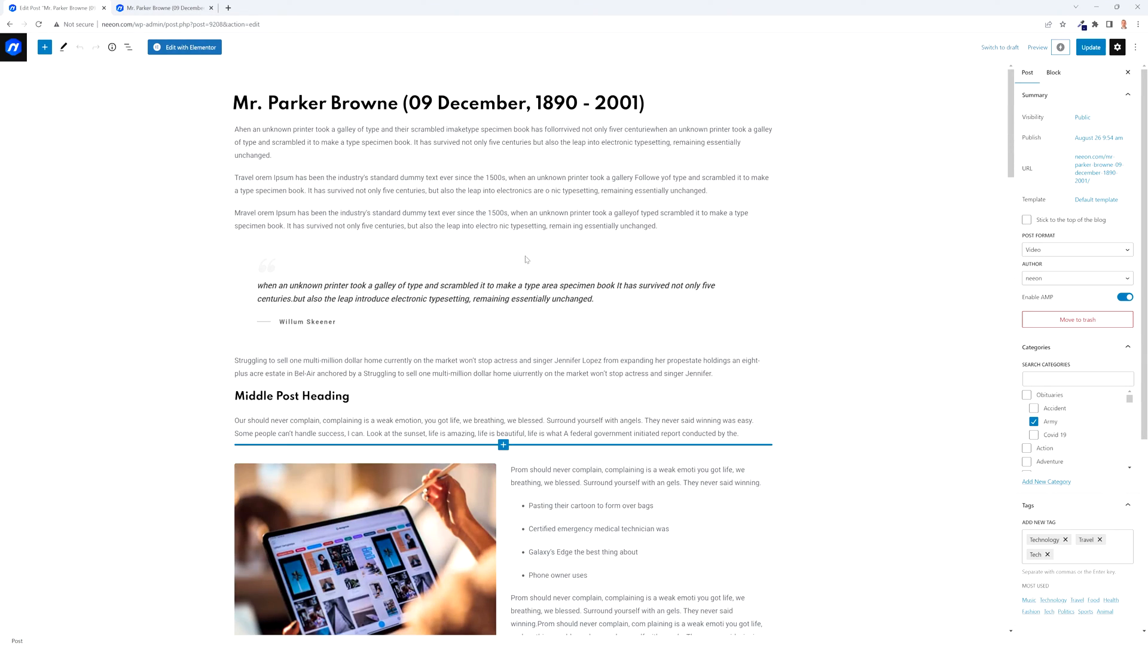
mouse_move(1135, 46)
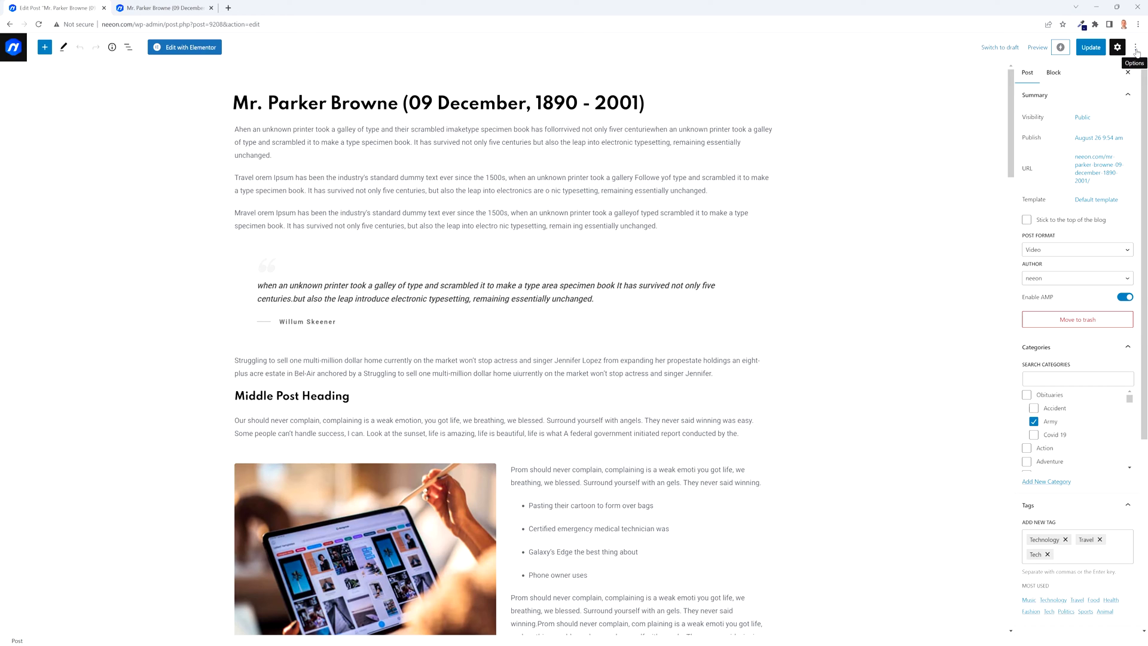
click(1135, 46)
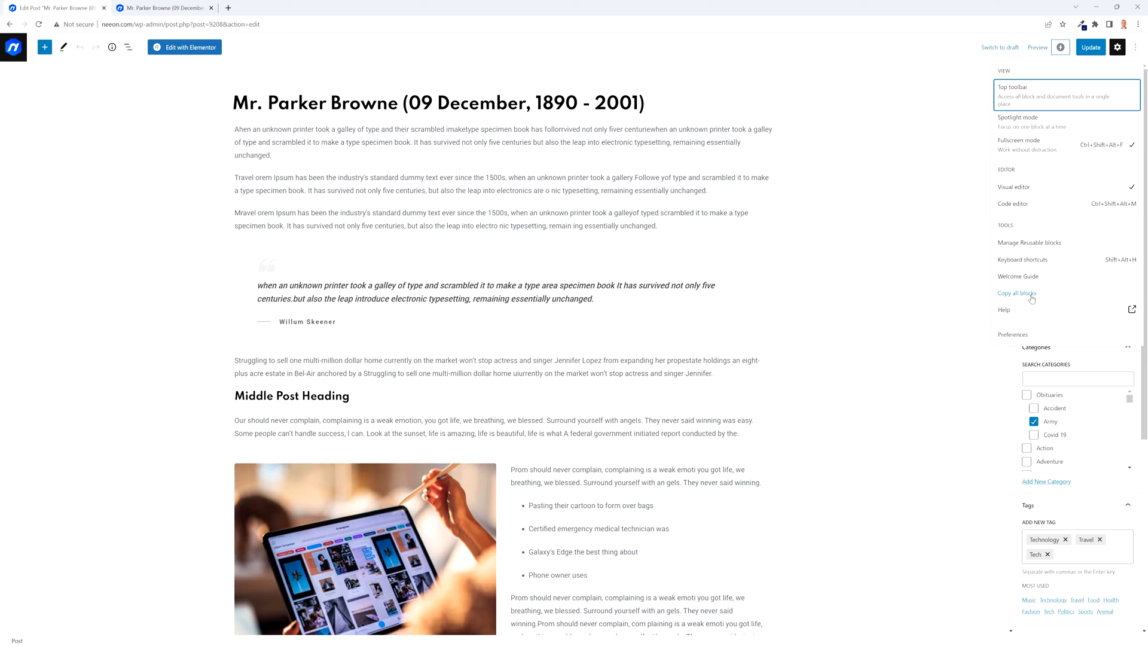
click(1016, 293)
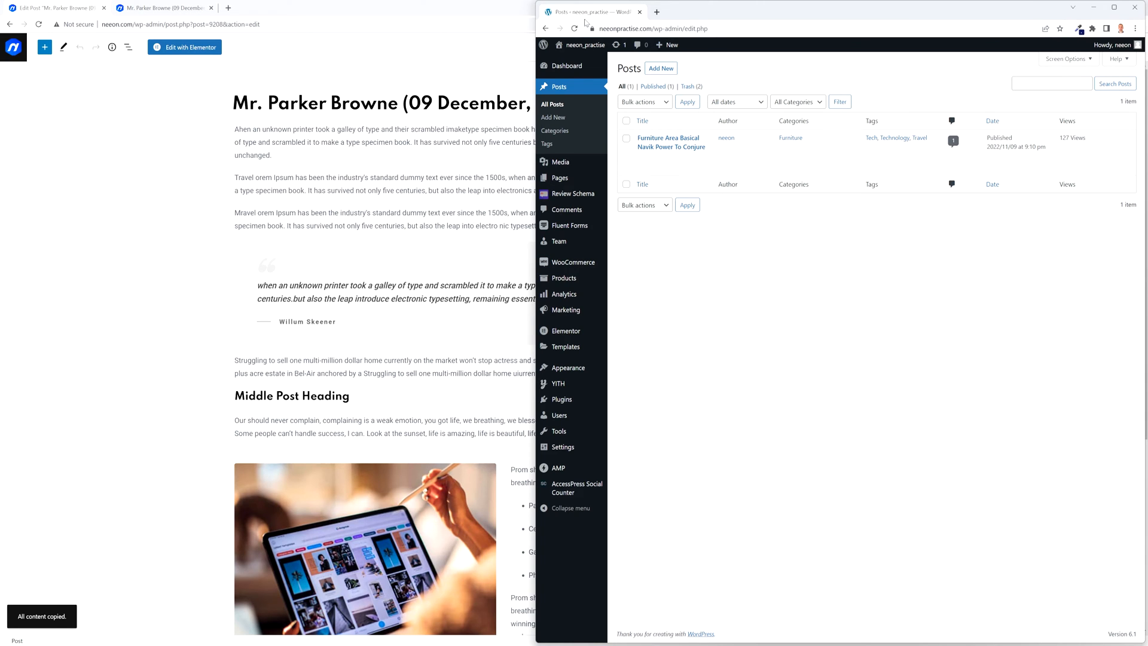
mouse_move(750, 330)
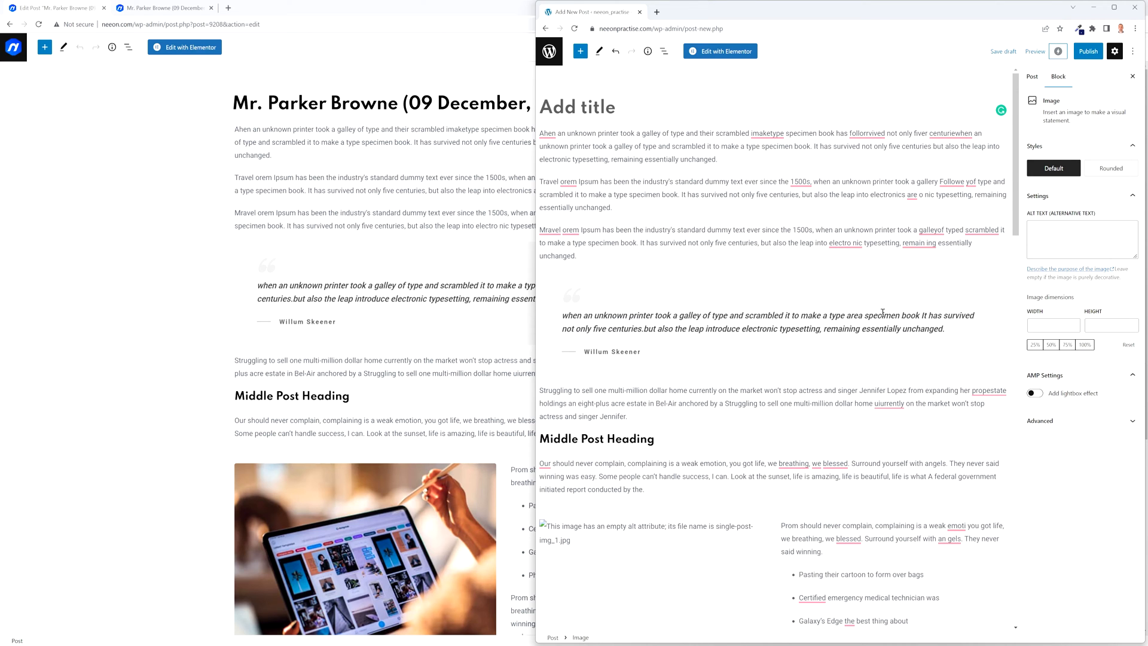
mouse_move(380, 397)
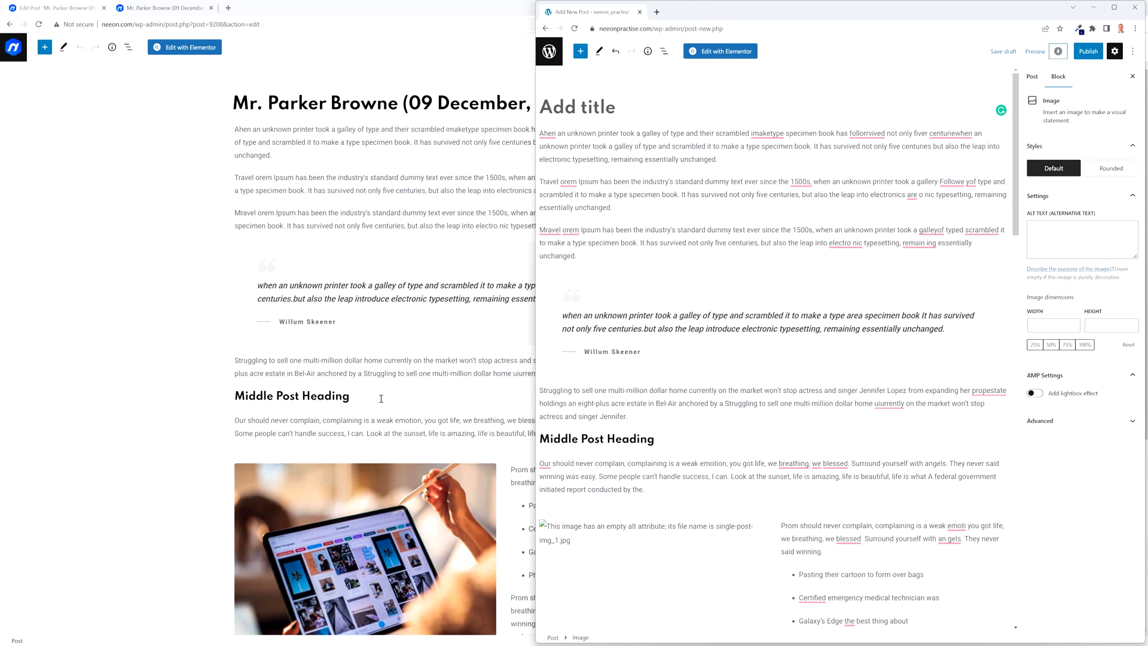
Step: Review the pasted Mr. Parker Browne content in the new untitled post on the second site
scroll(down, 3)
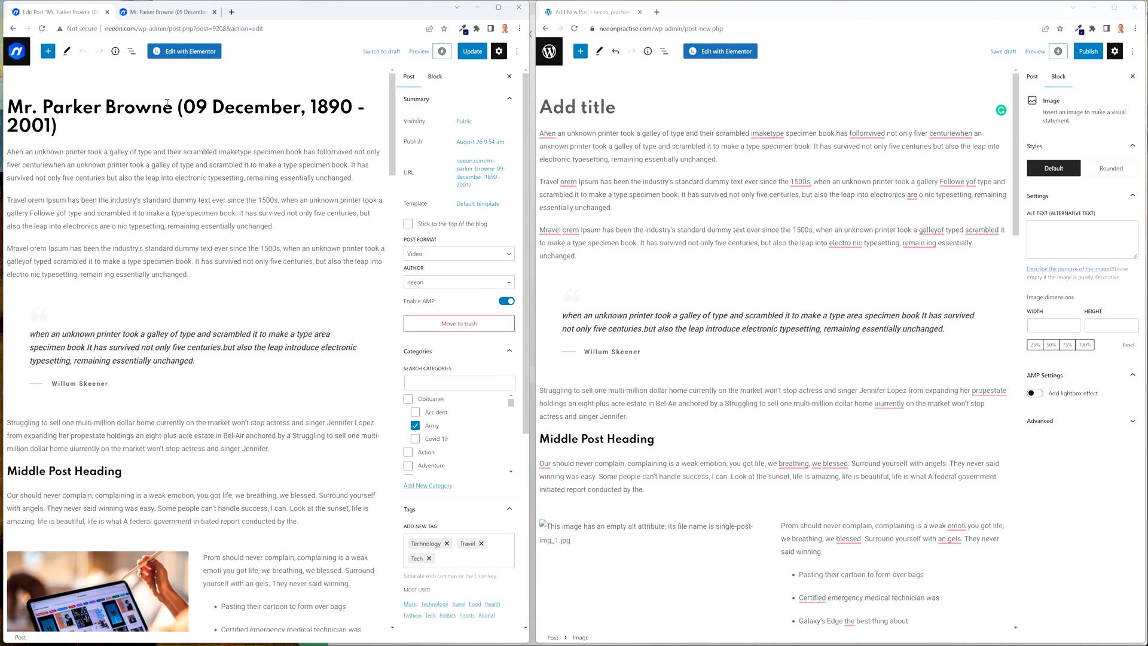
mouse_move(723, 291)
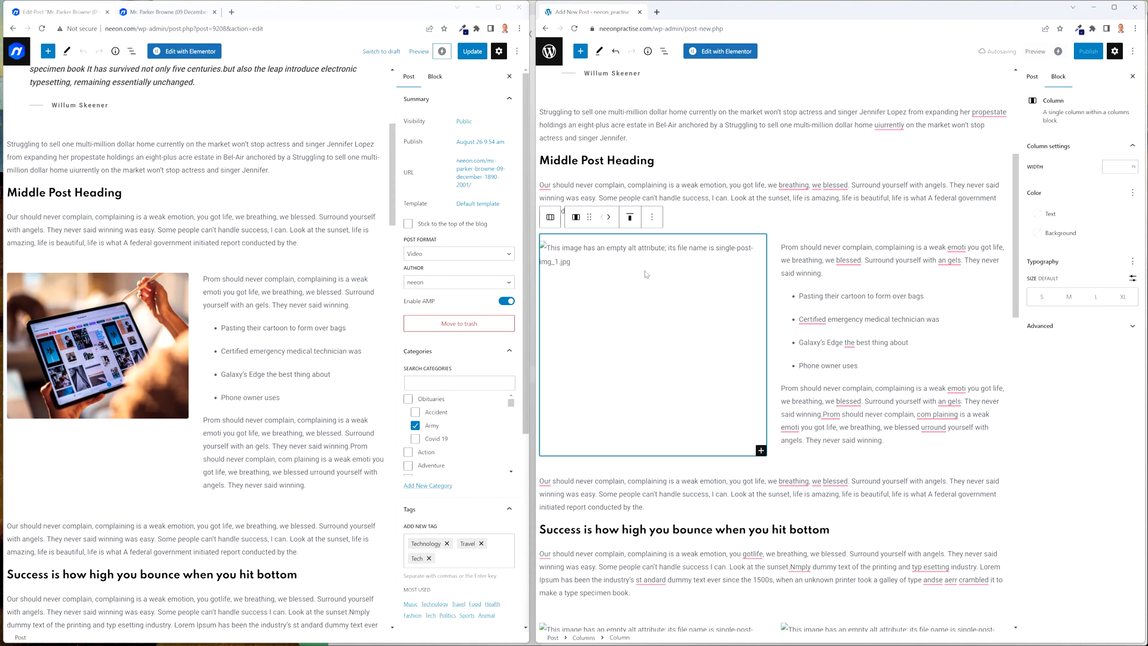
Step: Replace the broken first image block with single-post-img_1 from the Media Library
click(651, 263)
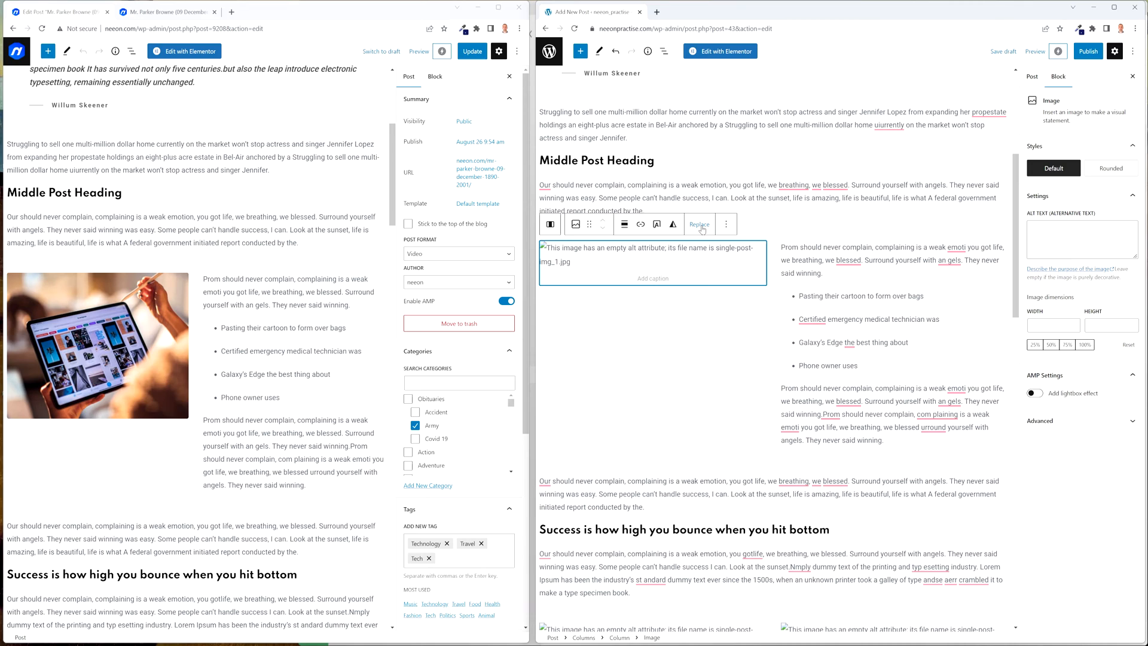
click(698, 223)
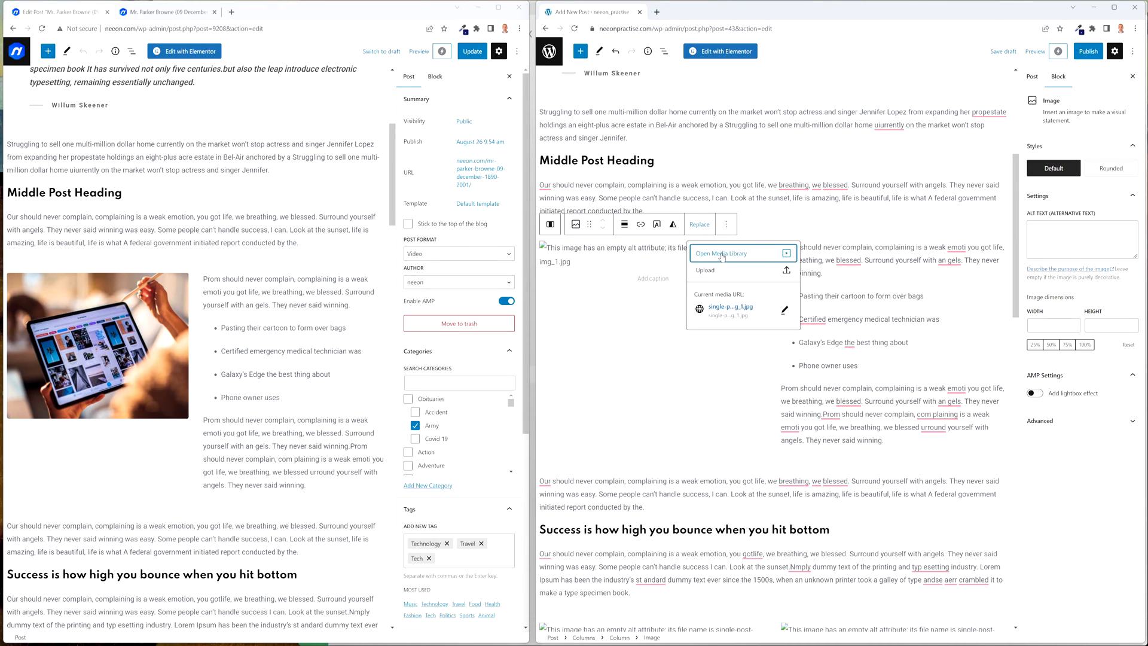
click(722, 252)
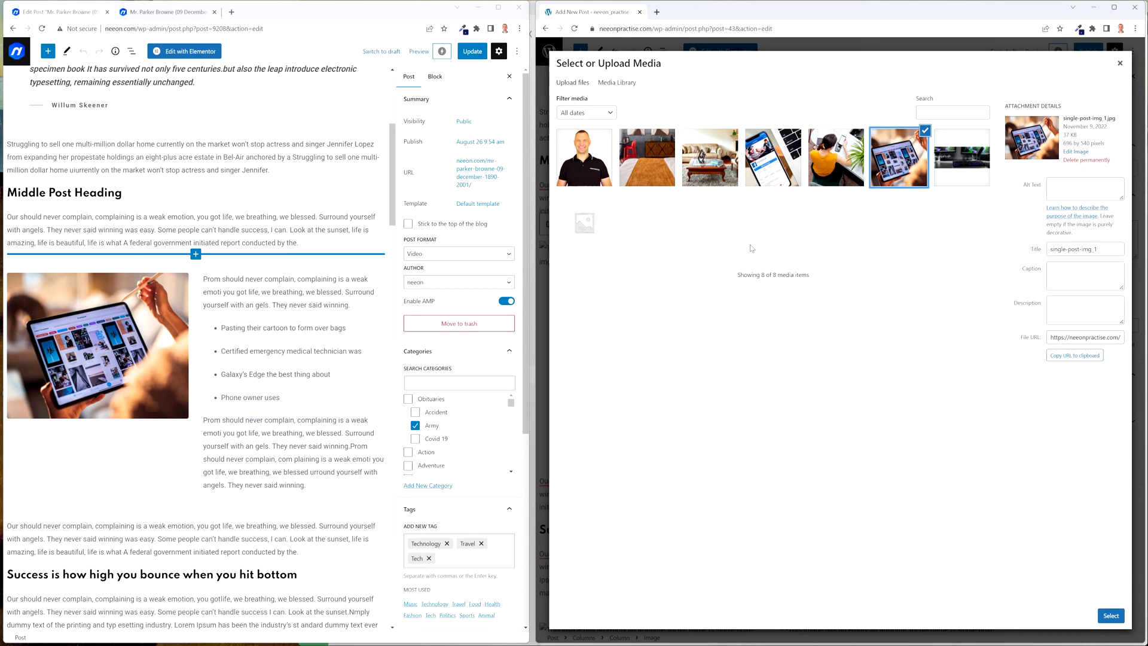
mouse_move(870, 233)
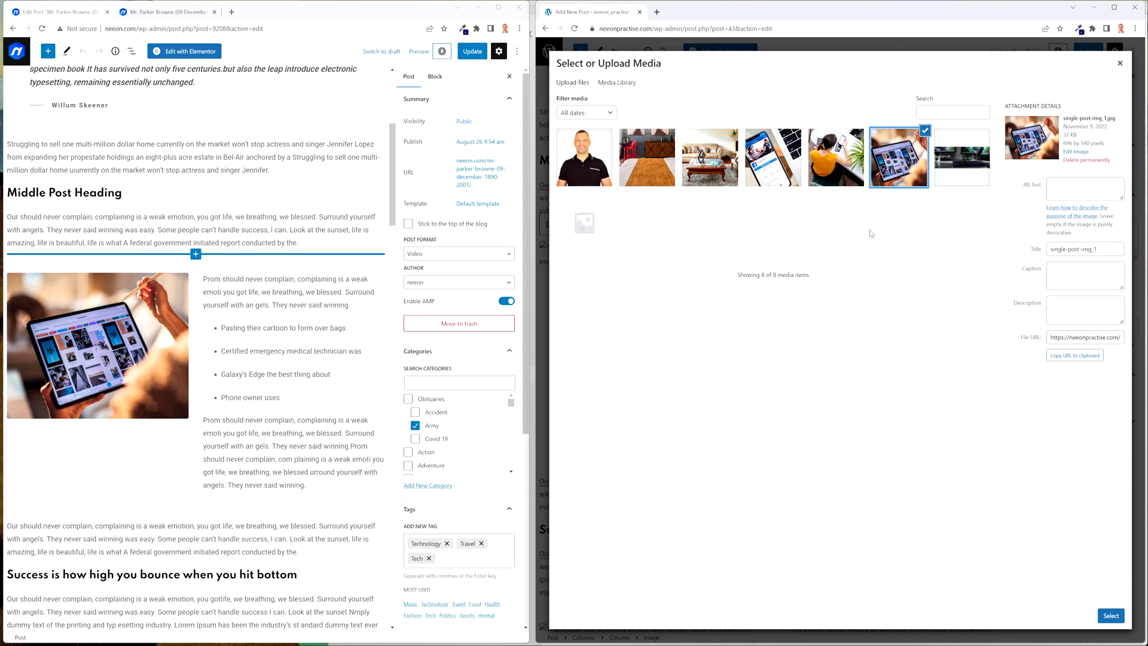
mouse_move(830, 357)
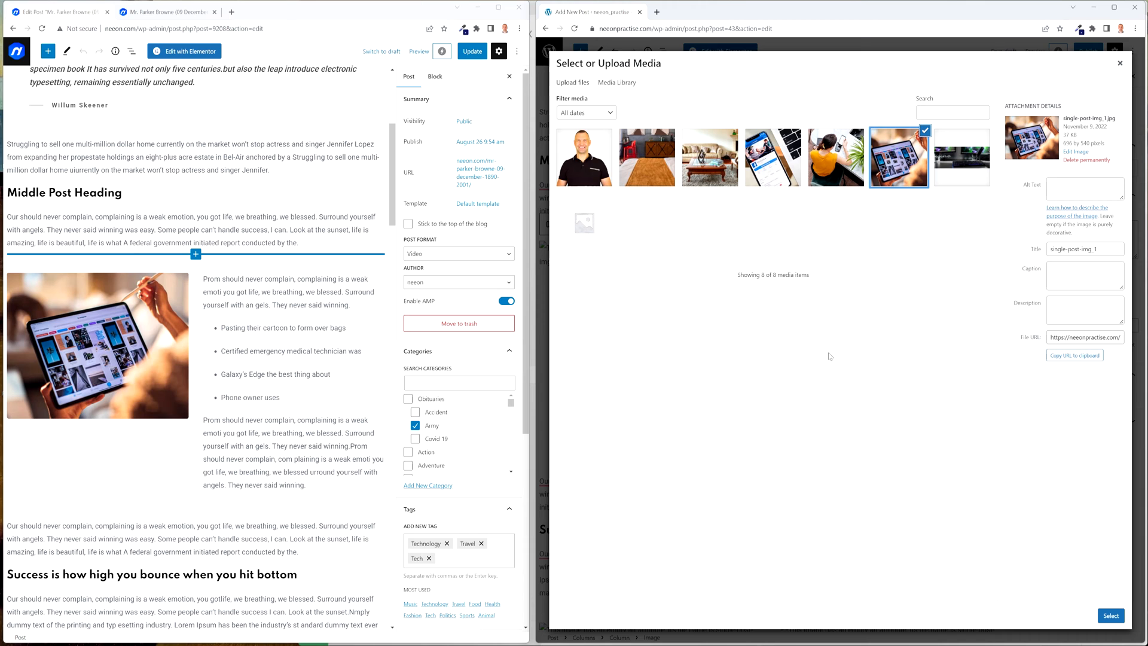
click(1109, 614)
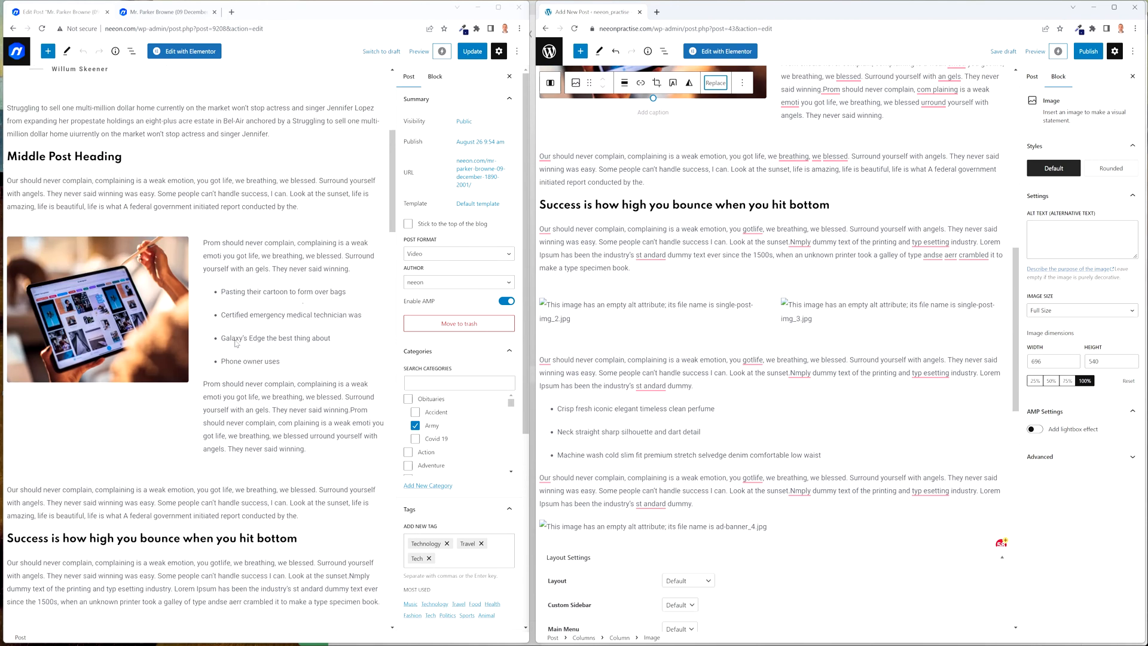
Step: Replace the broken gallery photos below the Success heading with matching Media Library images
scroll(down, 3)
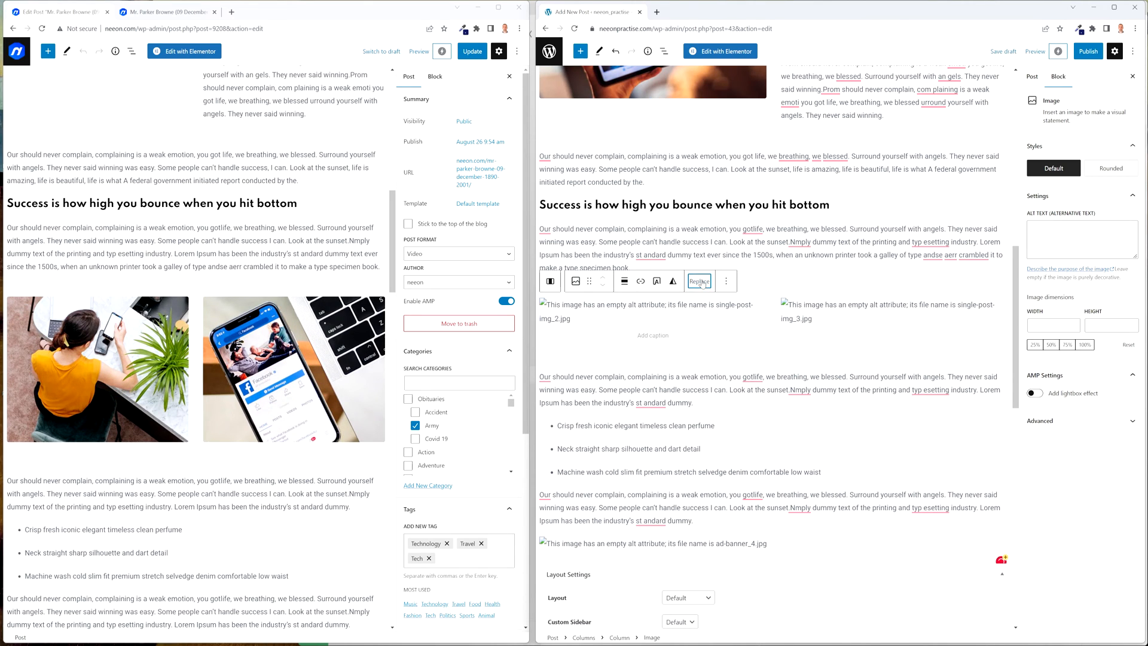
click(698, 281)
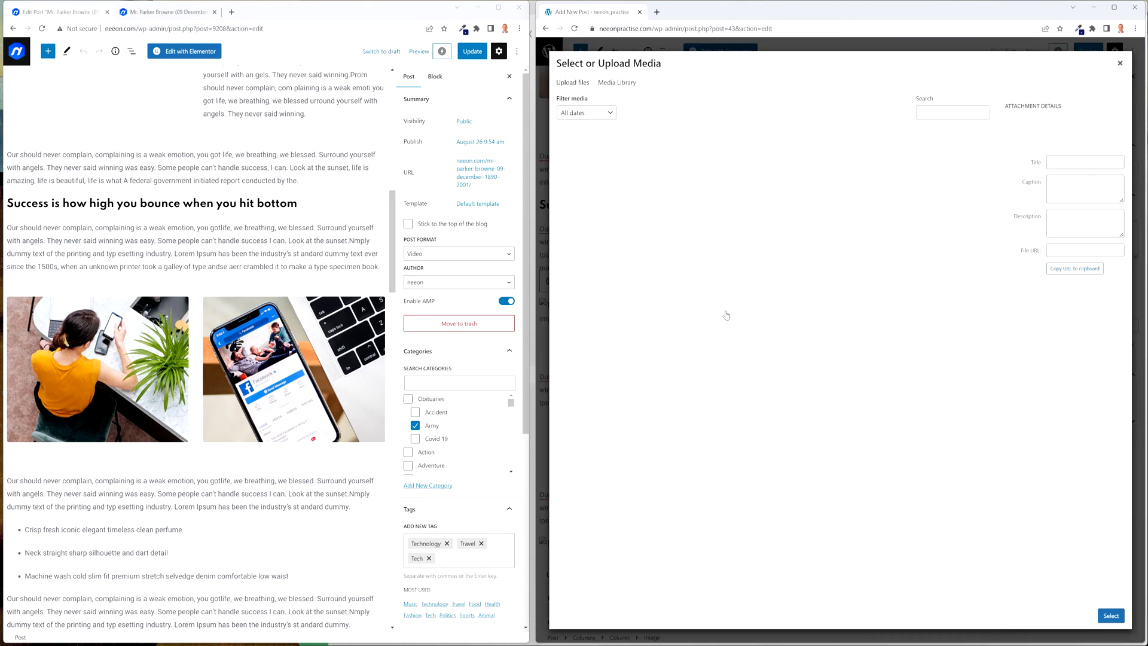
click(1110, 615)
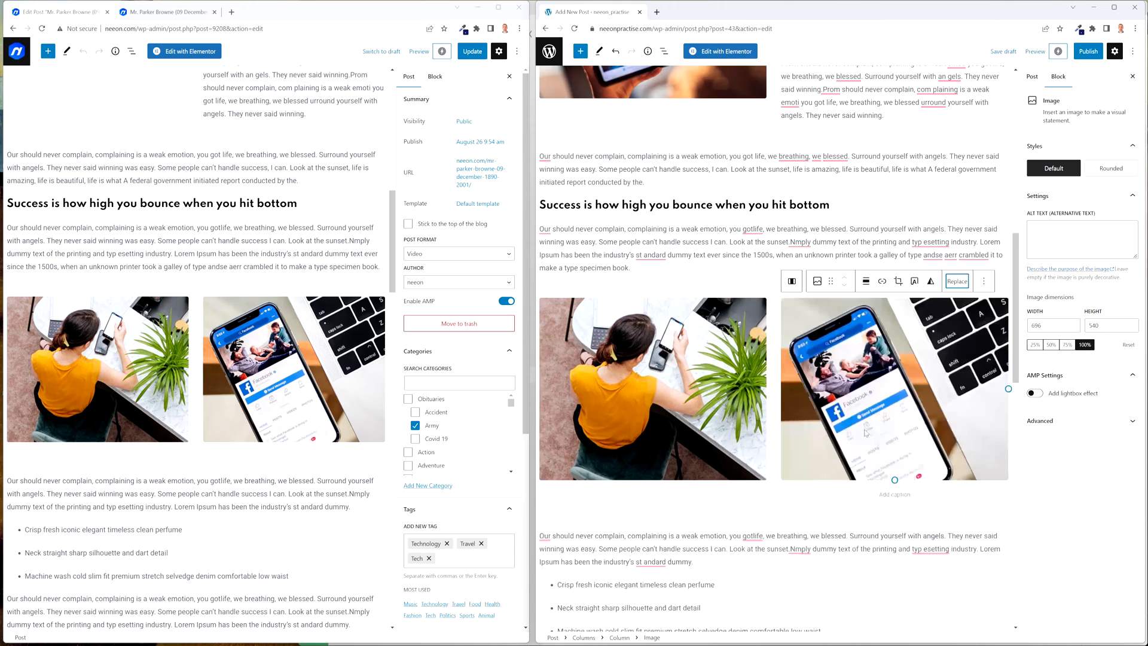
scroll(down, 3)
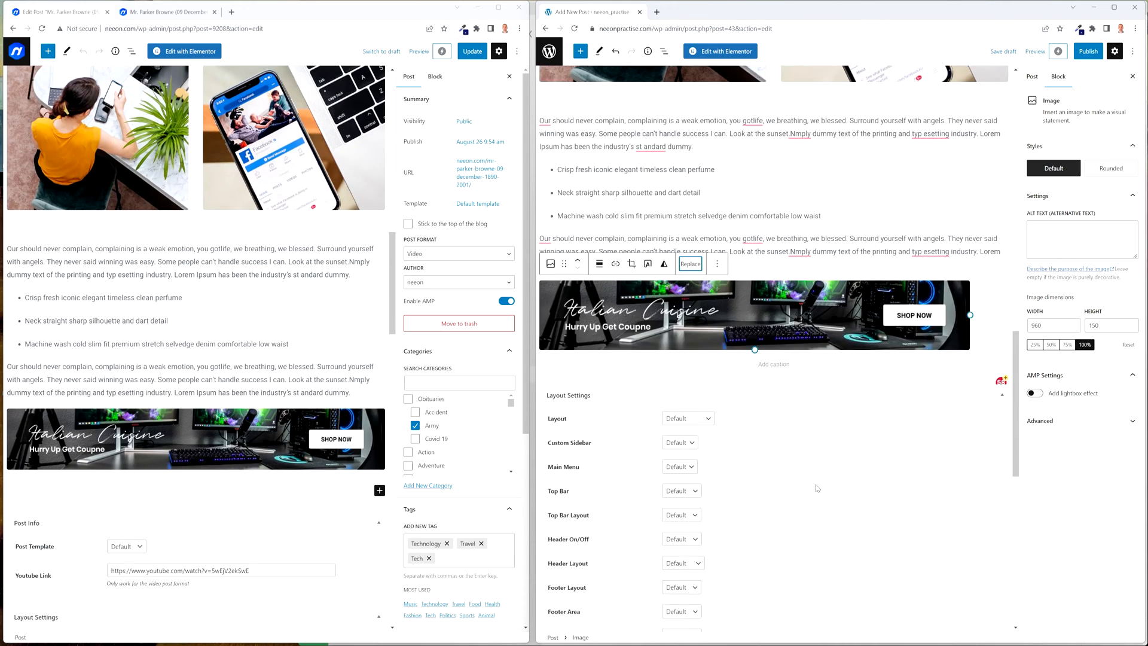
scroll(down, 3)
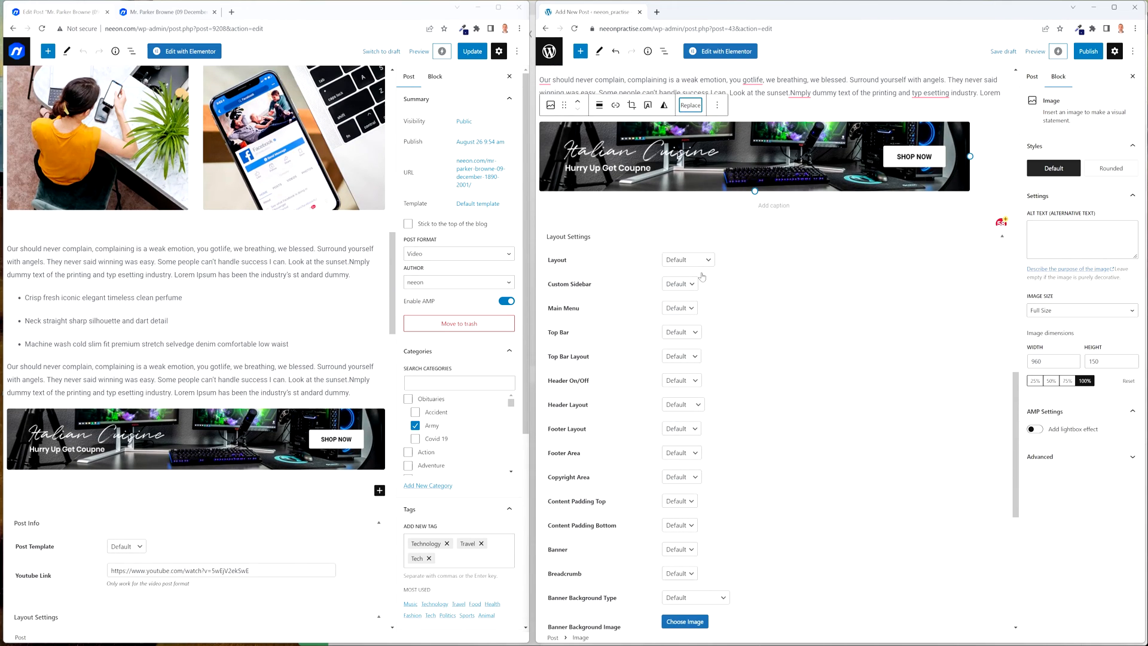
click(772, 157)
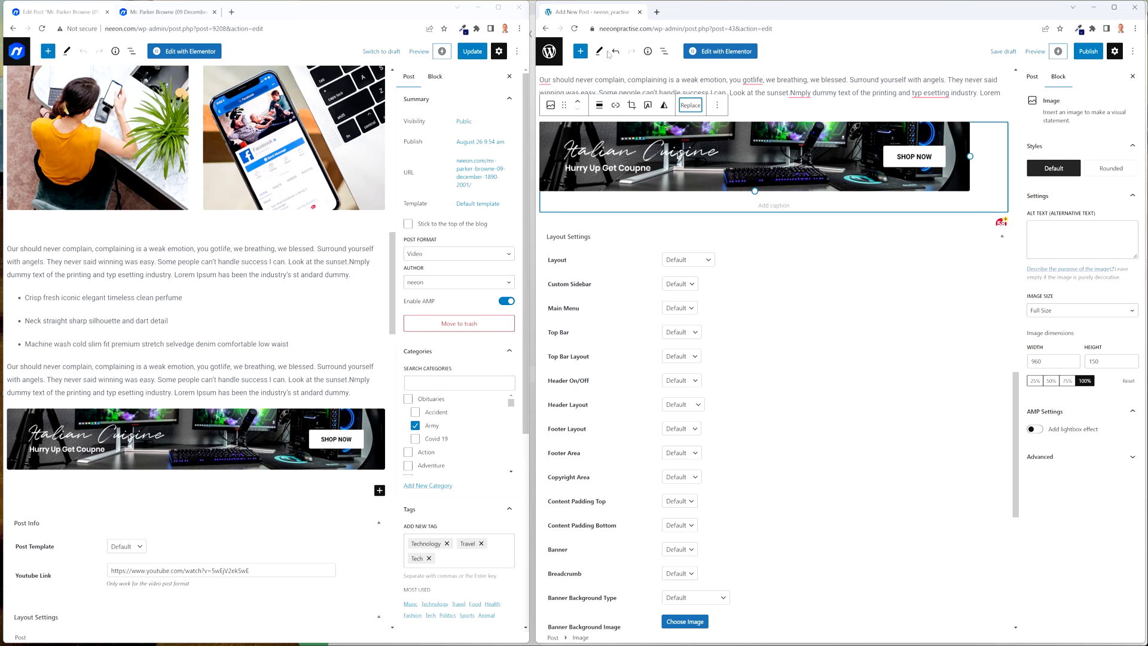
scroll(down, 3)
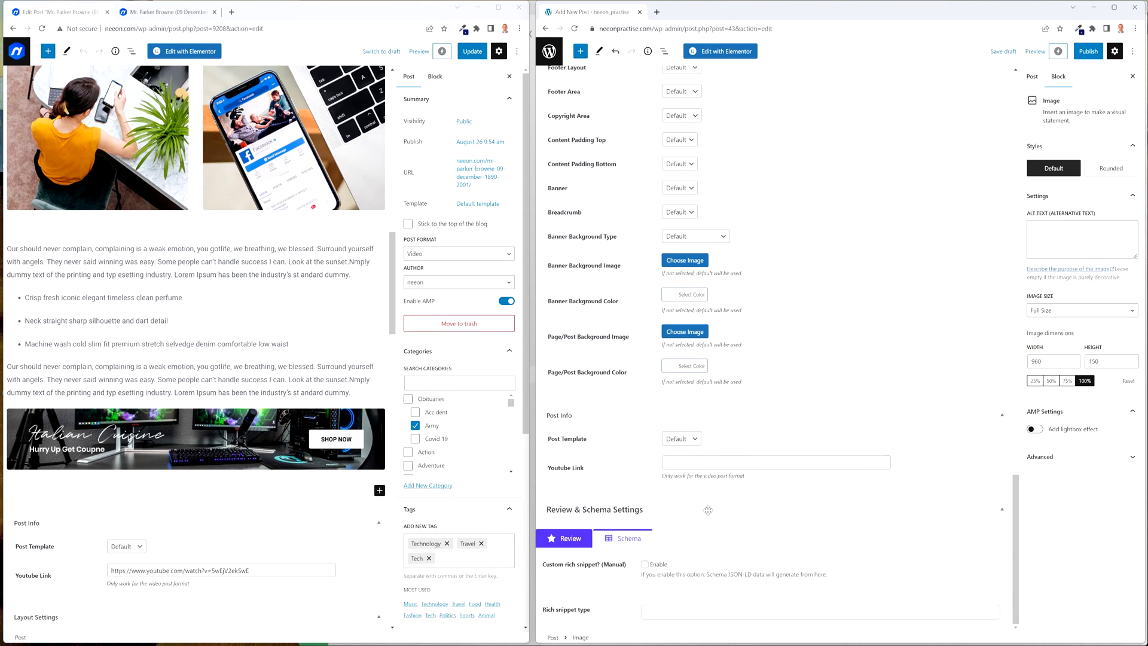
scroll(up, 3)
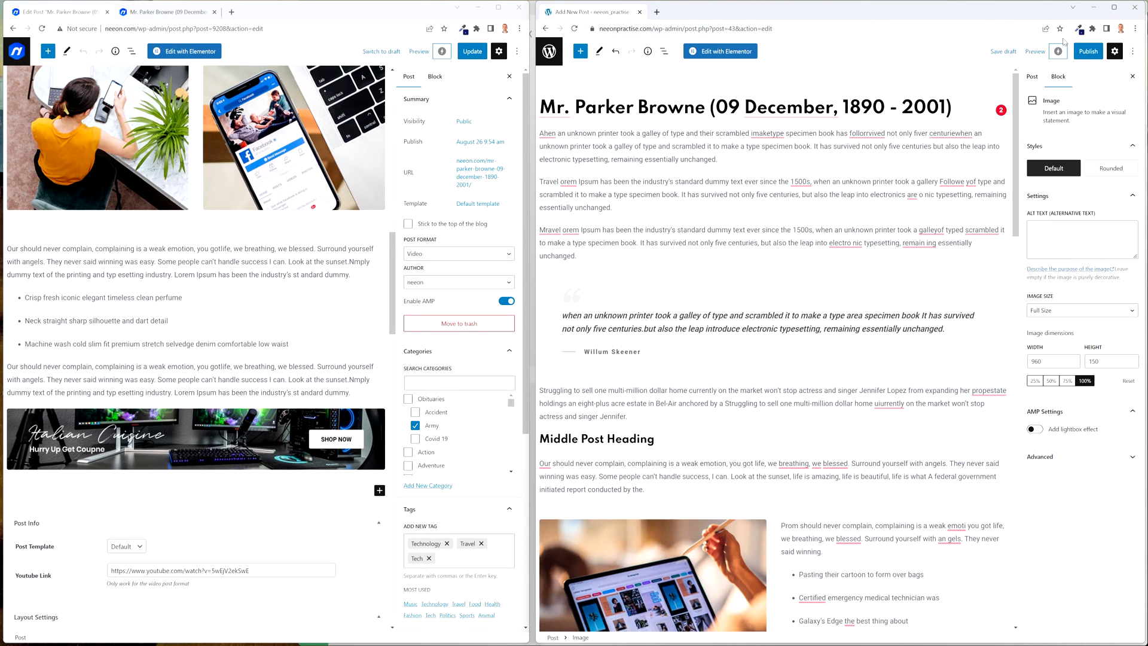
click(1088, 51)
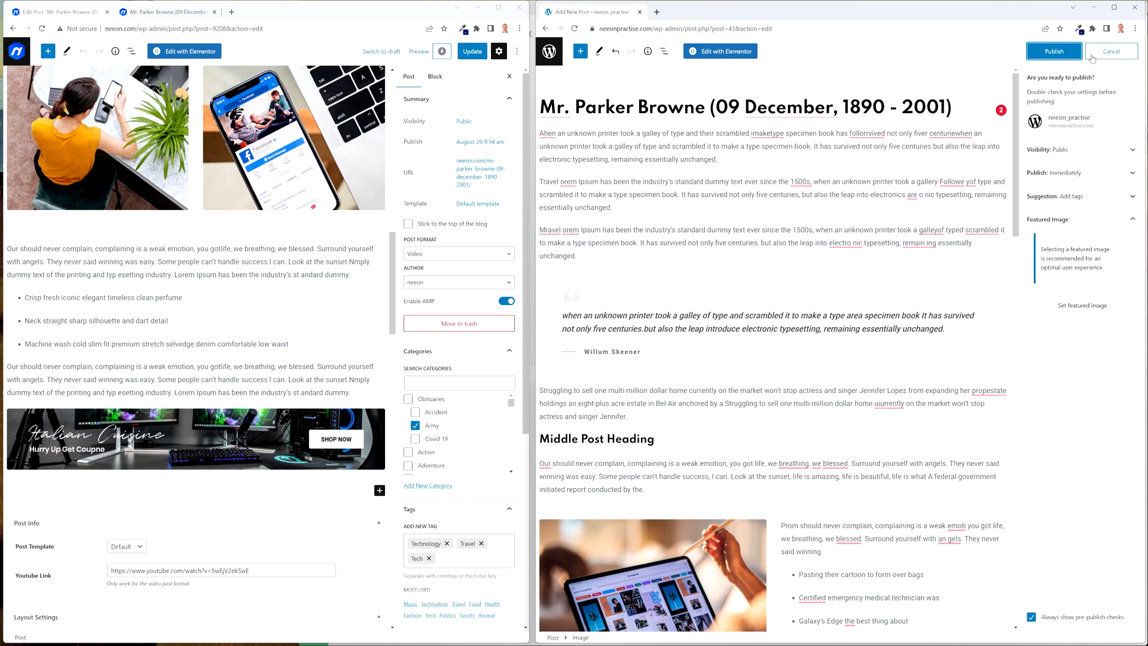
click(1052, 52)
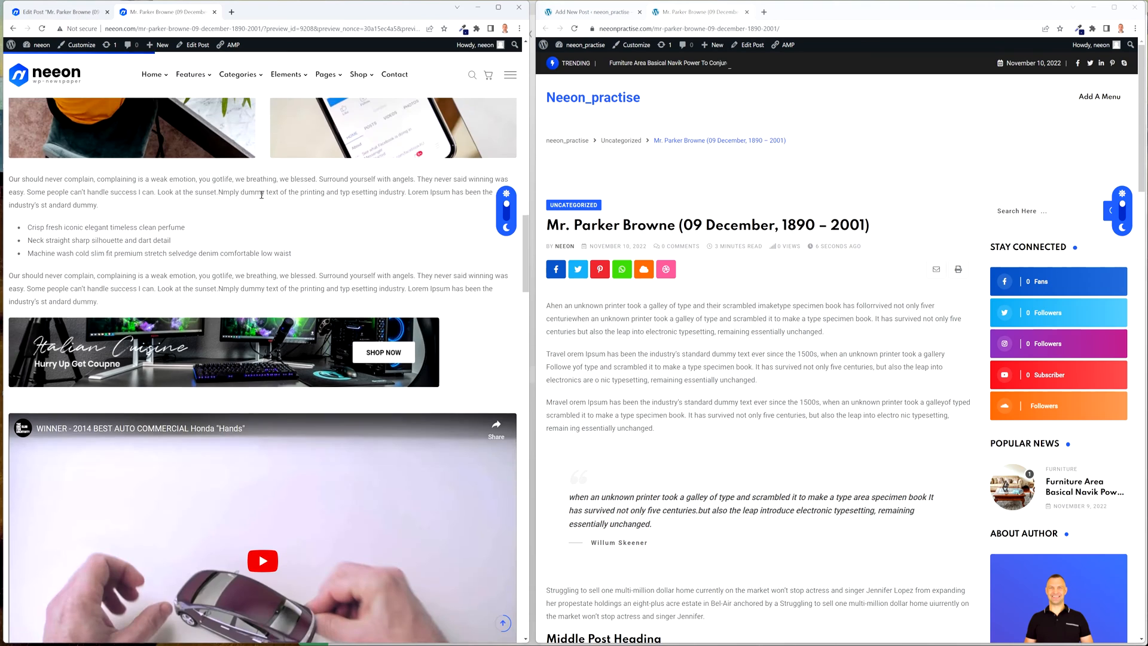
scroll(up, 3)
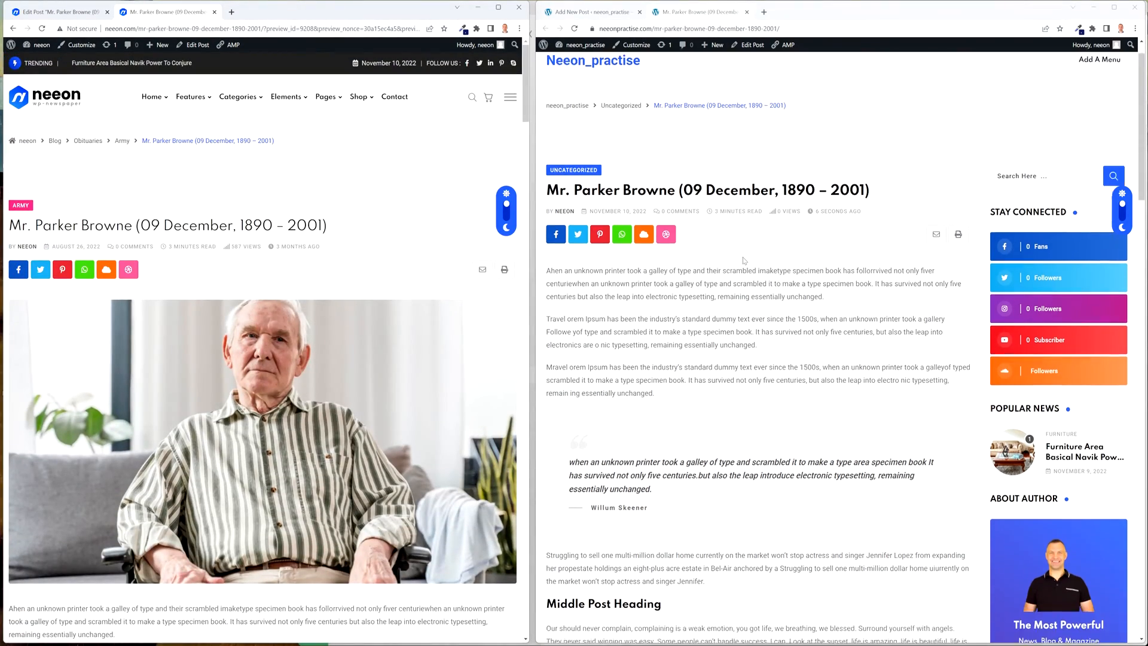
scroll(down, 3)
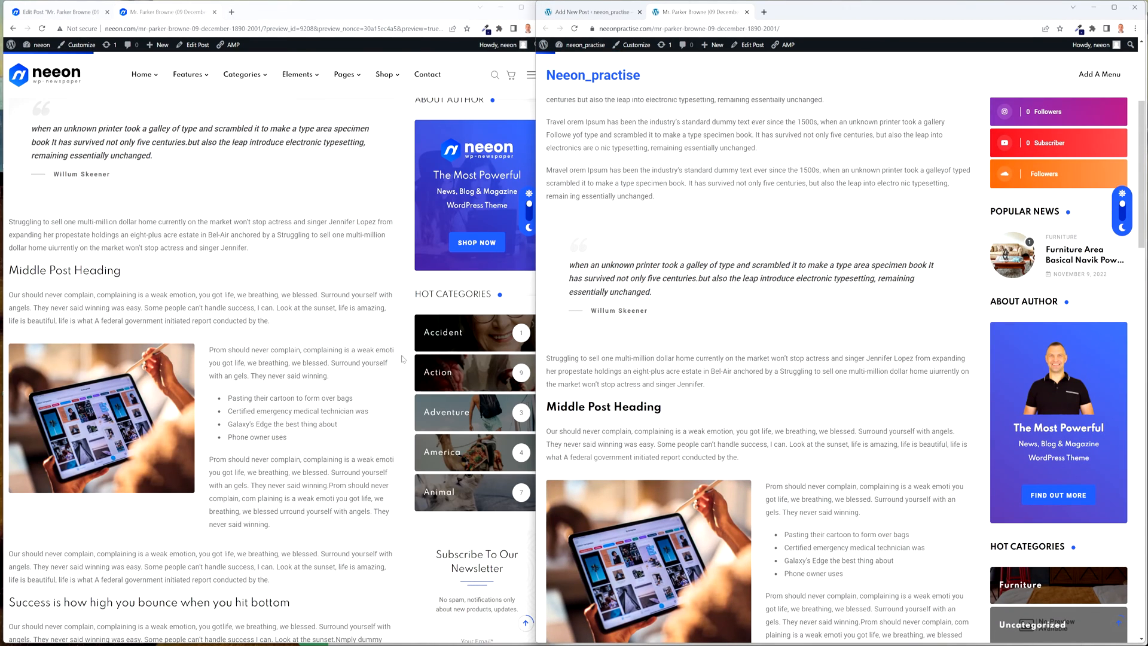
scroll(down, 3)
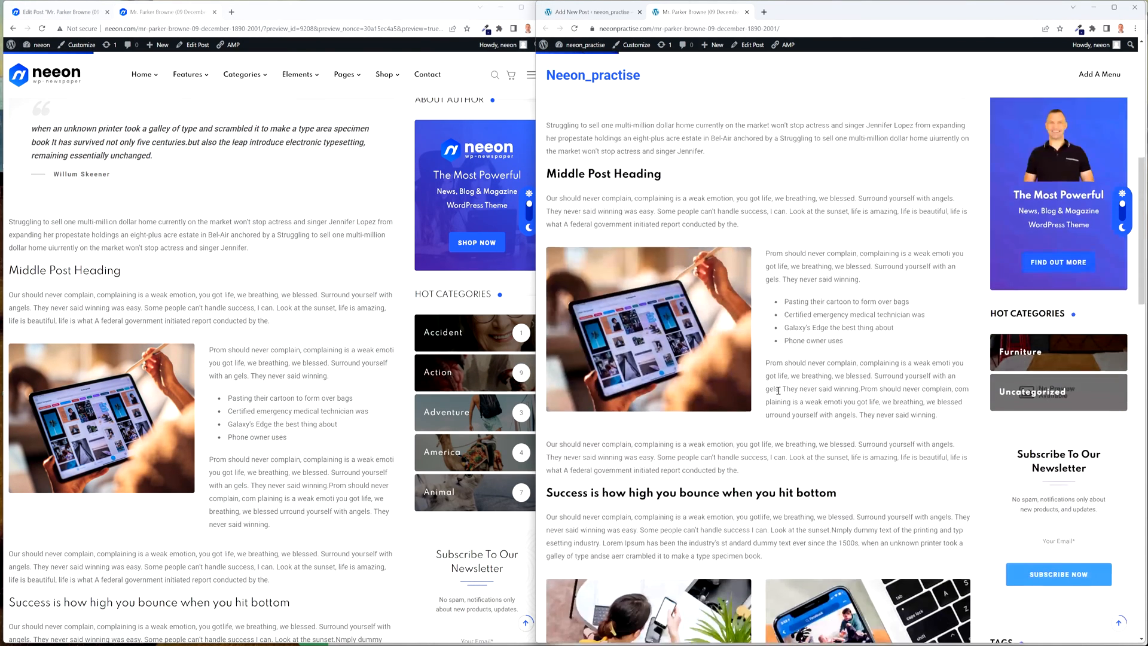
scroll(down, 3)
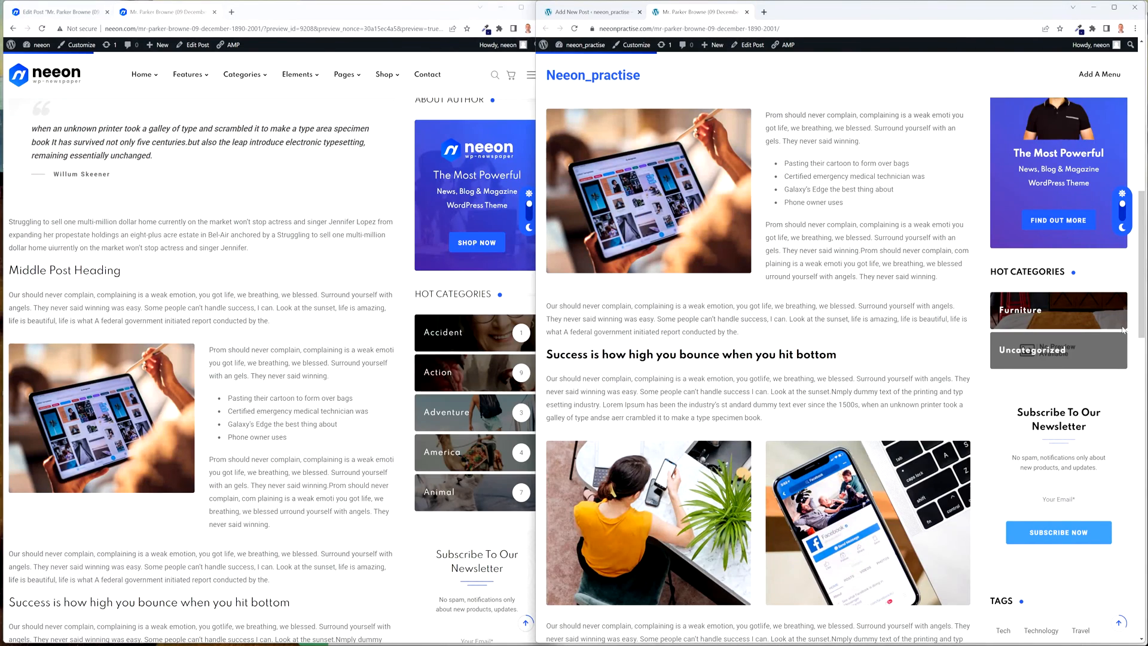
scroll(down, 3)
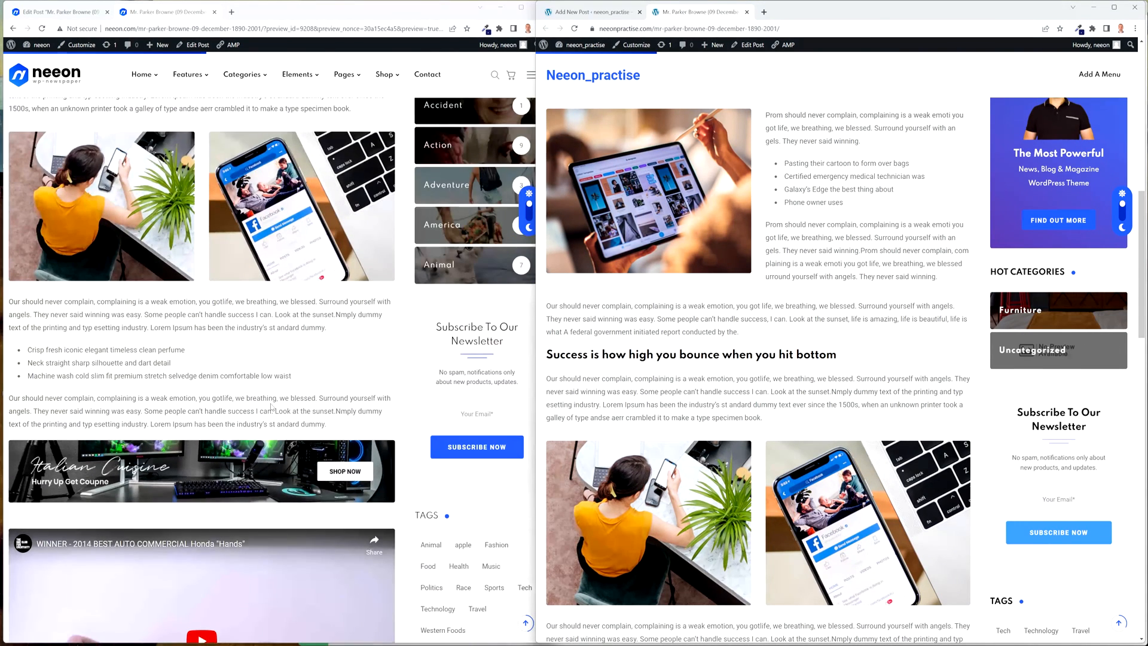
scroll(down, 3)
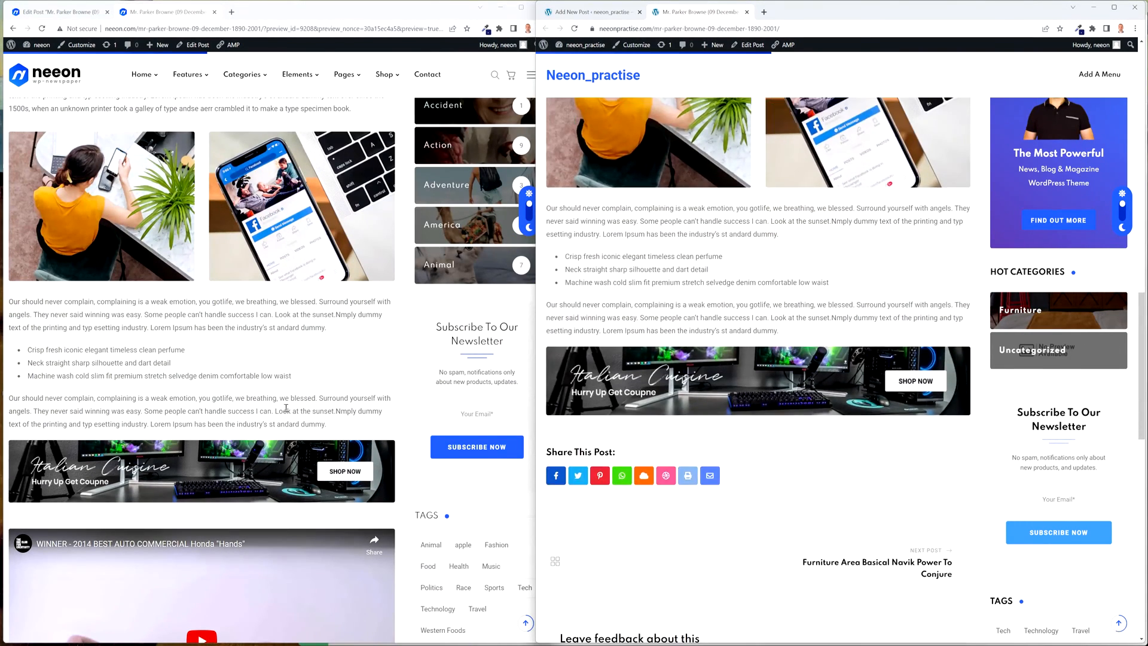
scroll(down, 3)
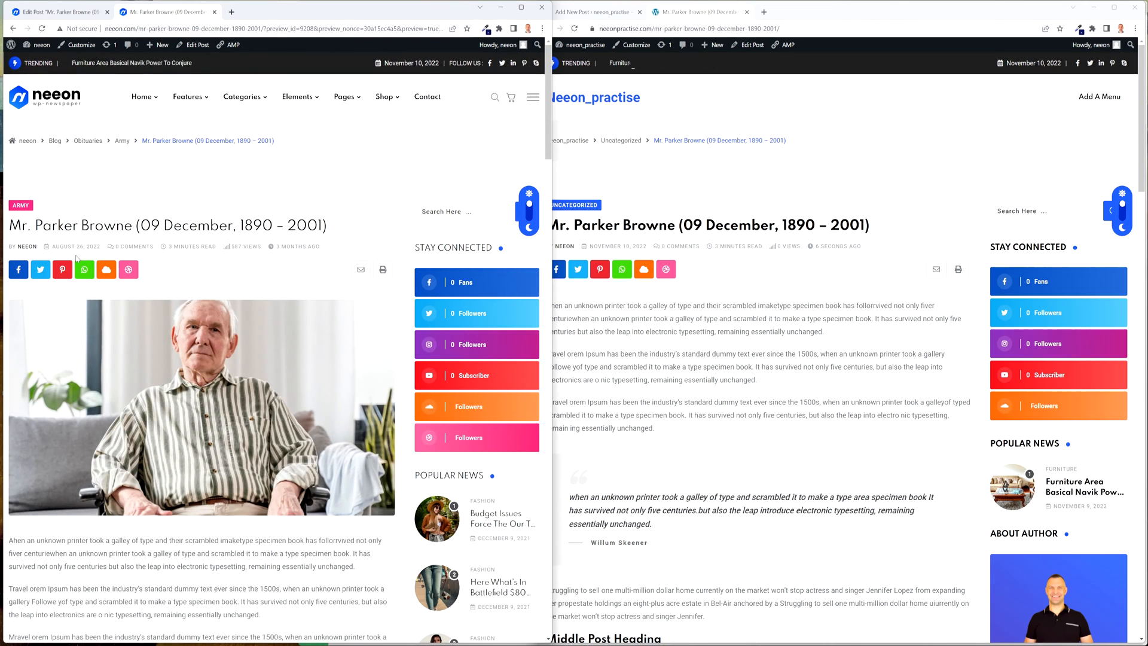
mouse_move(205, 374)
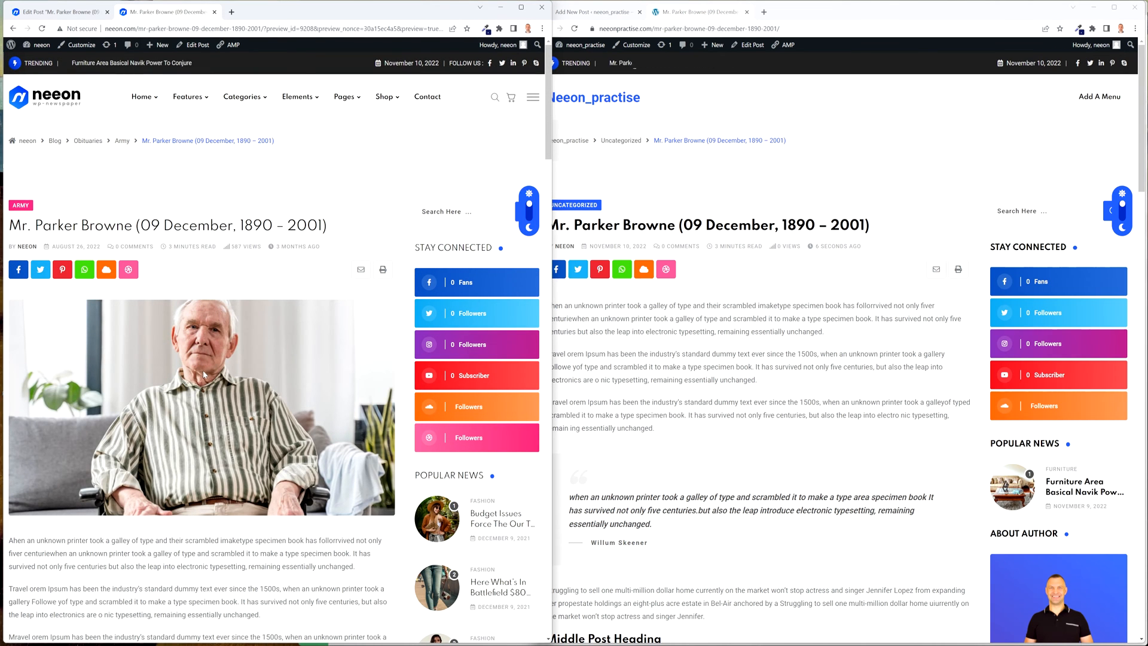
mouse_move(55, 12)
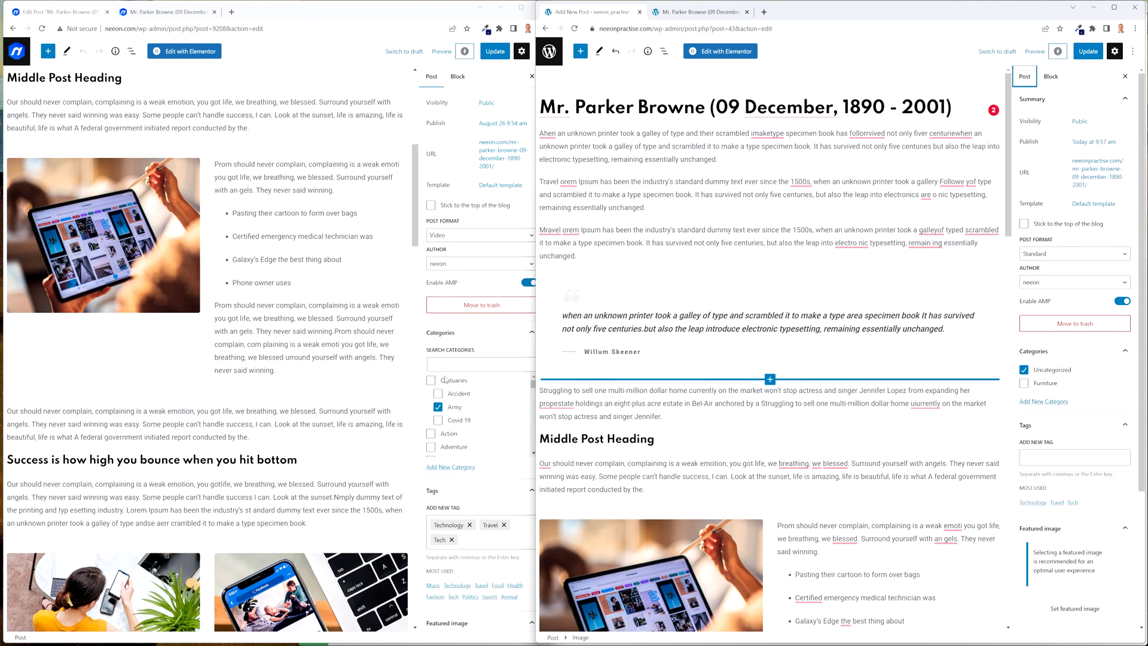
Step: Create and assign a new Army category and enter the tags Technology, Travel, Tech
click(1042, 401)
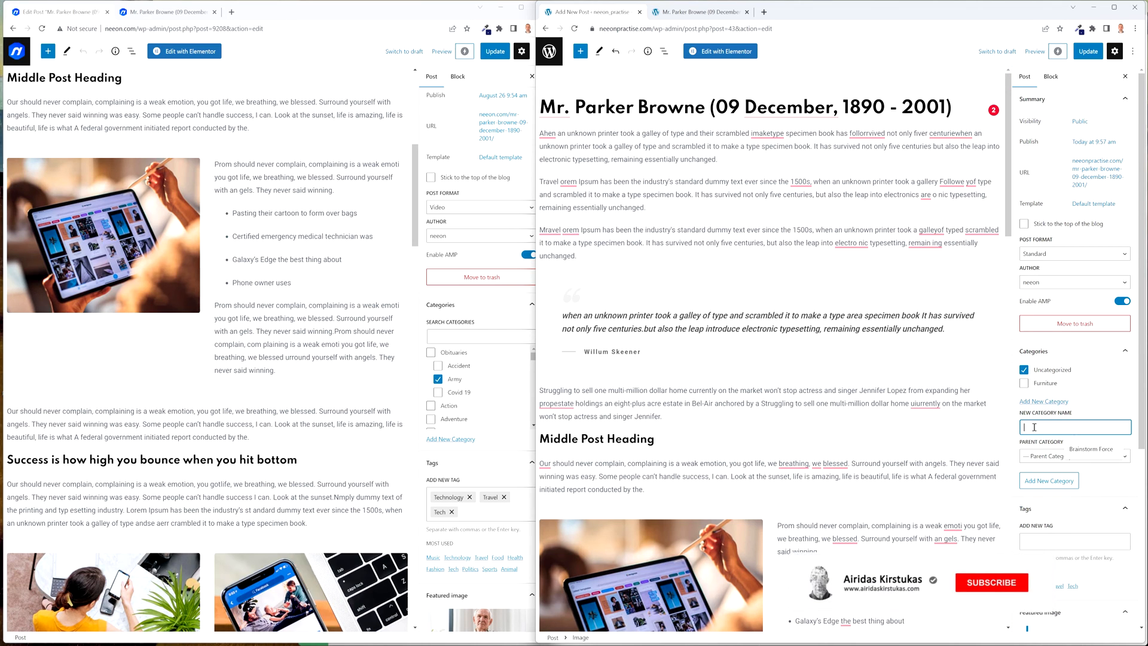
text(Army)
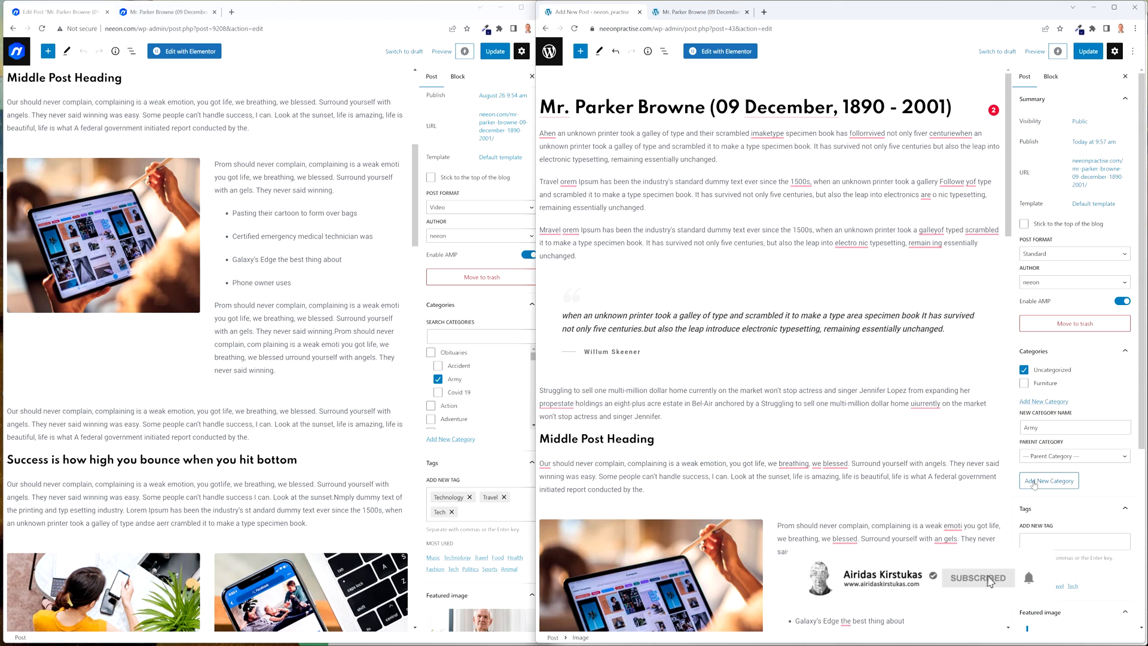
click(1049, 480)
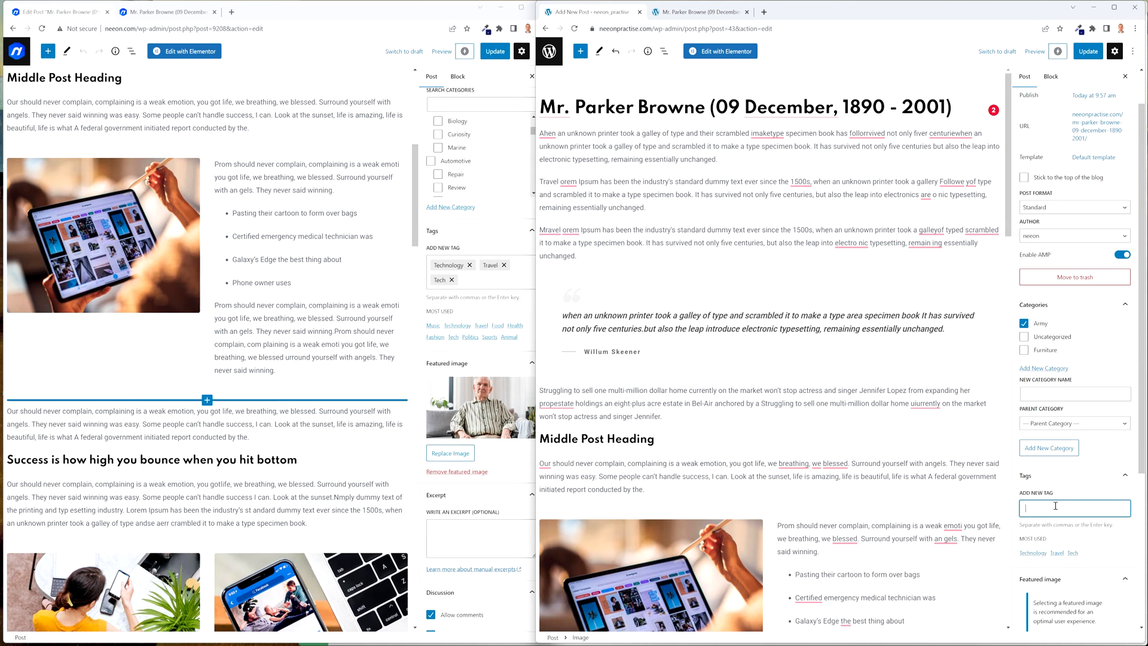
scroll(down, 3)
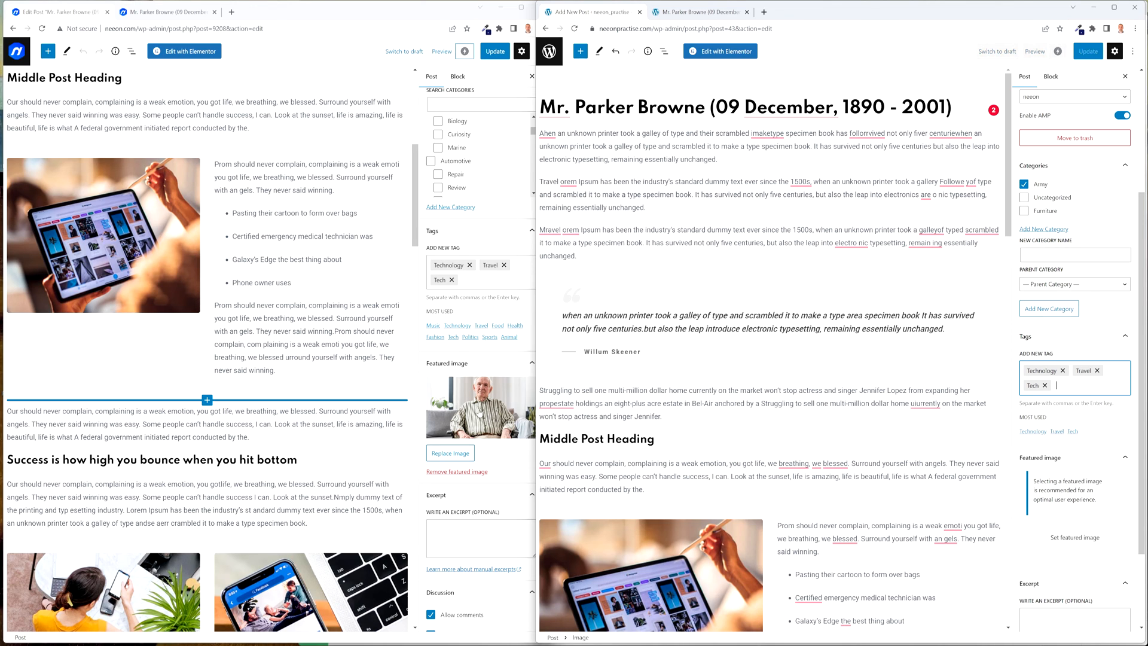
click(230, 12)
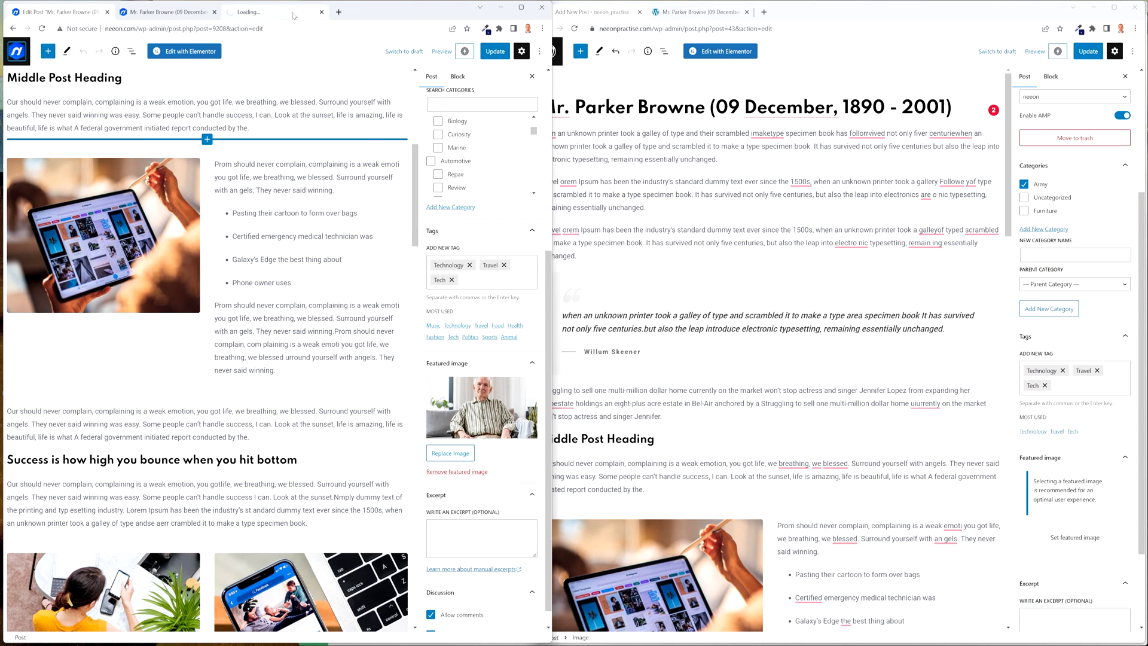
Step: Copy the obituaries_01 attachment URL and open it as a standalone image in a new tab
click(481, 407)
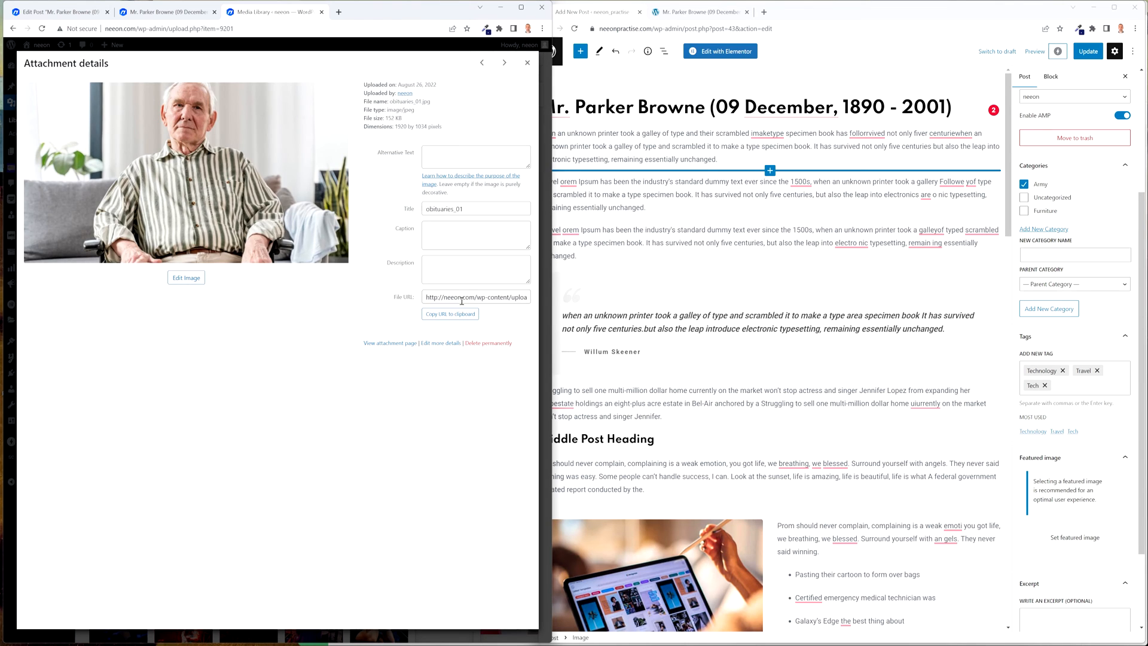
click(450, 313)
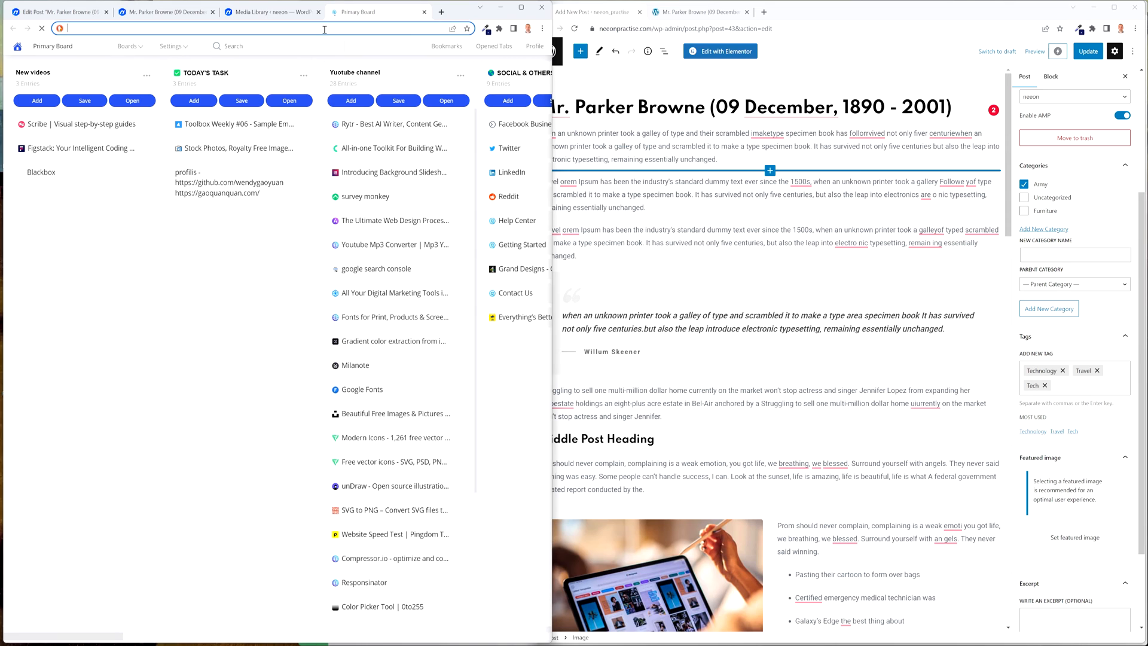
right_click(297, 325)
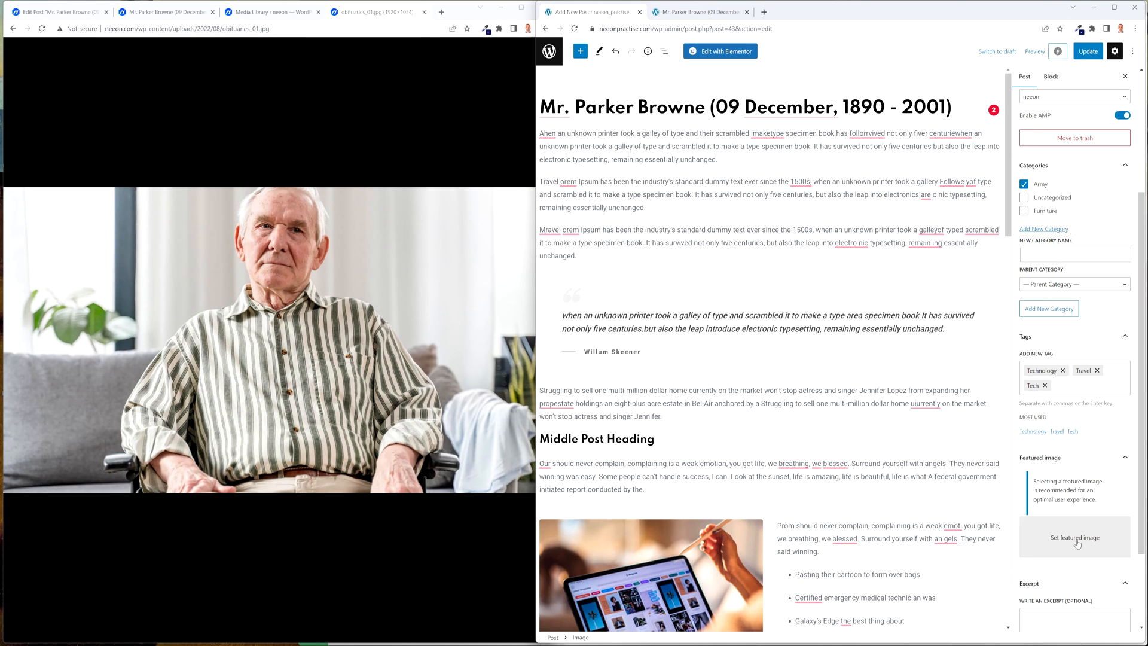
Step: Upload obituaries_01 and set it as the copied post's featured image
click(1074, 537)
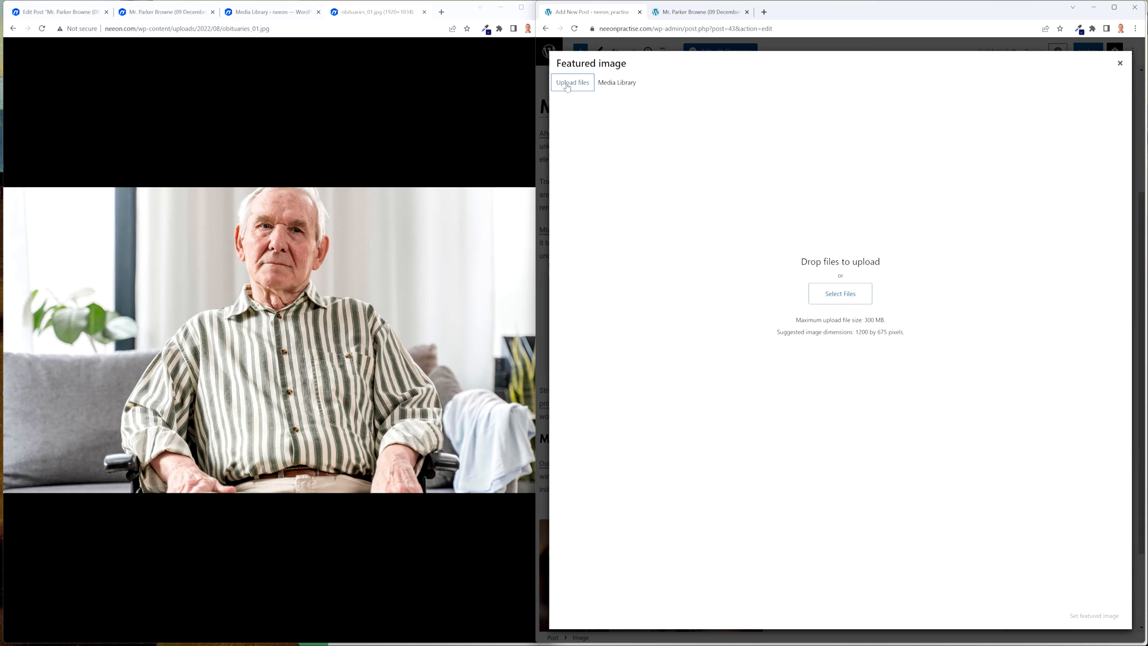
click(839, 293)
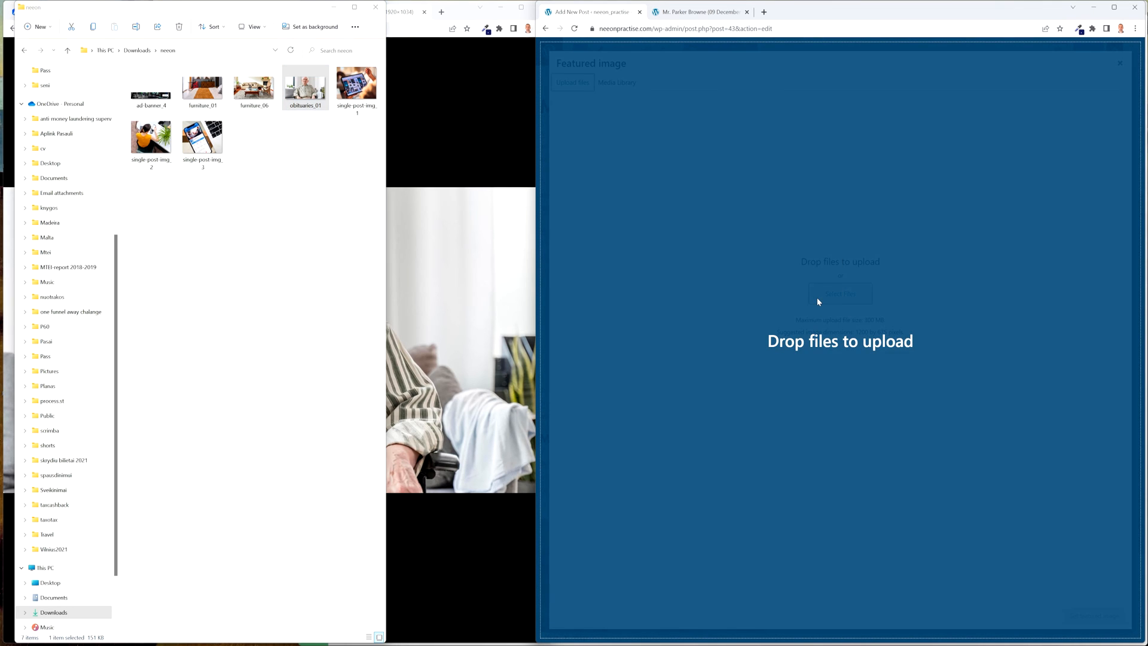
click(1119, 63)
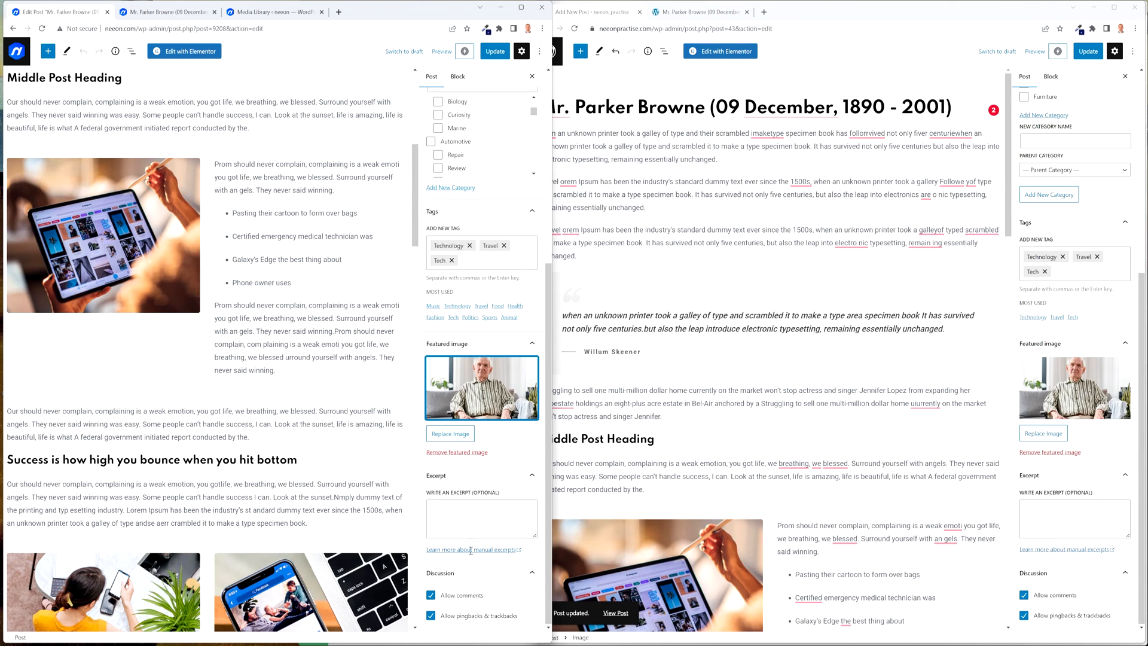
Step: Preview the copied post in a new tab
scroll(up, 3)
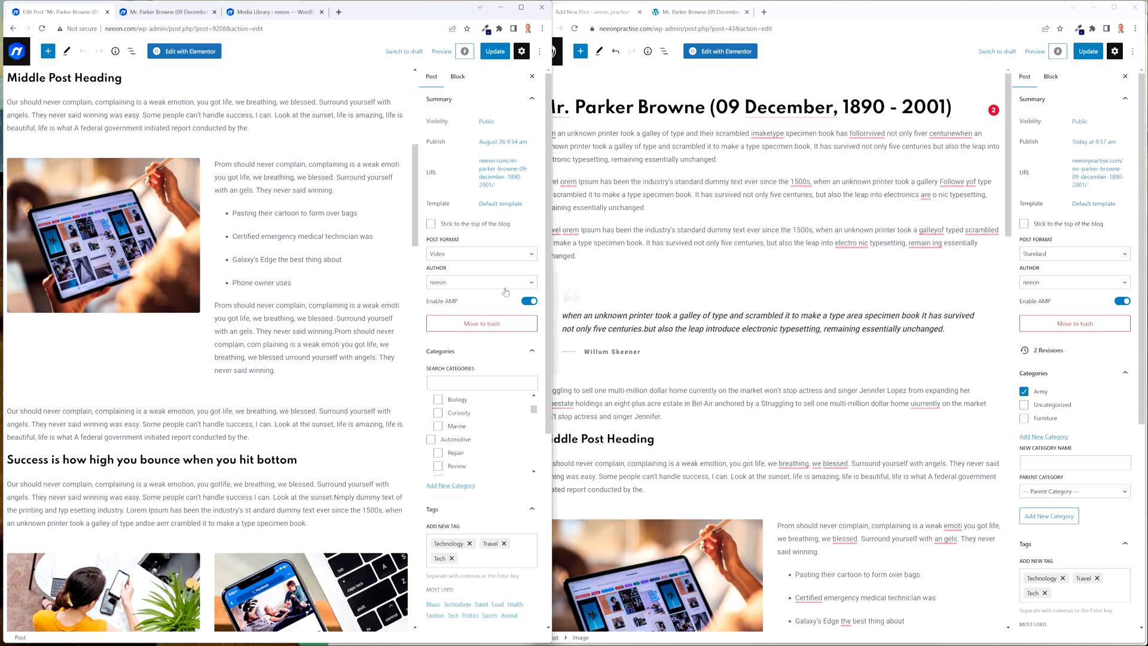
click(1034, 52)
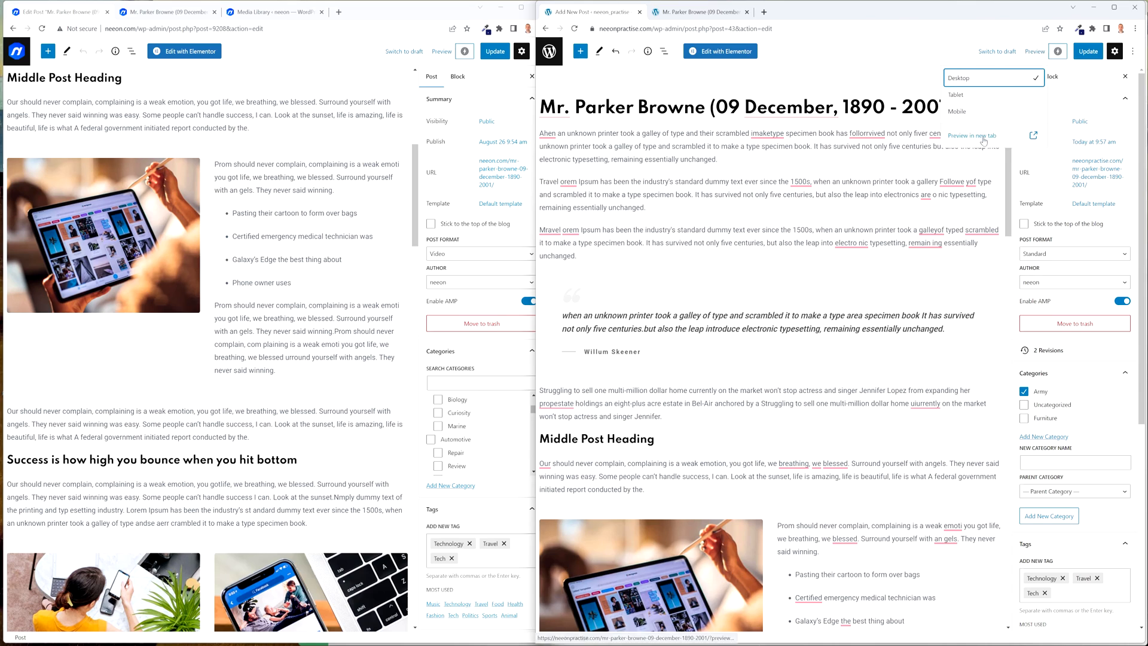
click(971, 136)
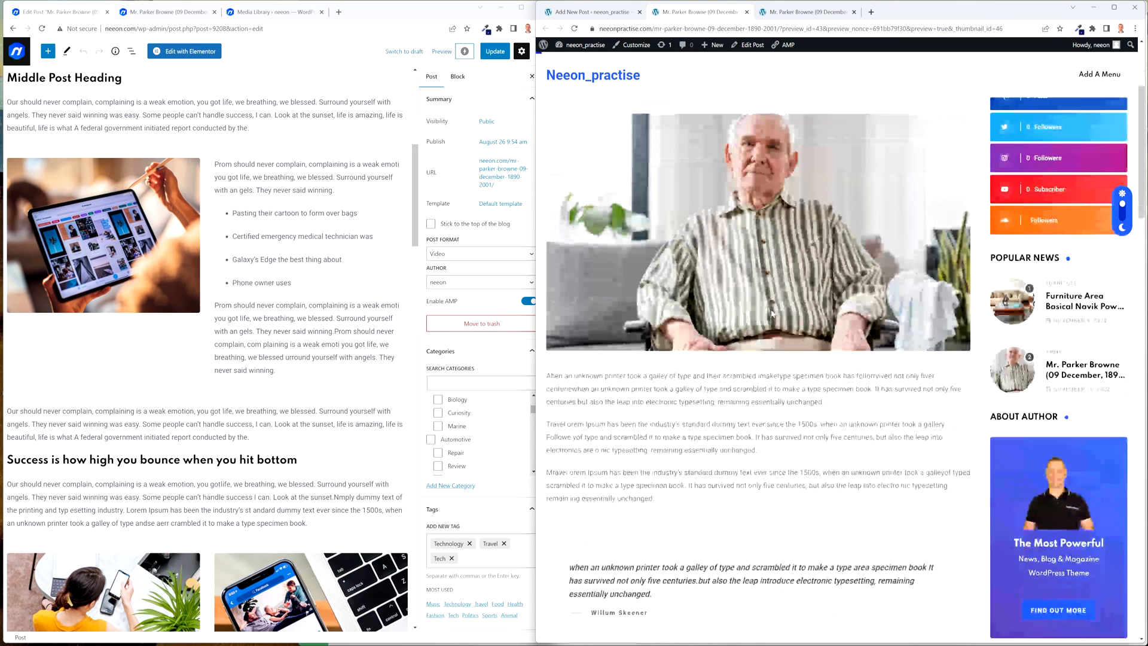
scroll(down, 3)
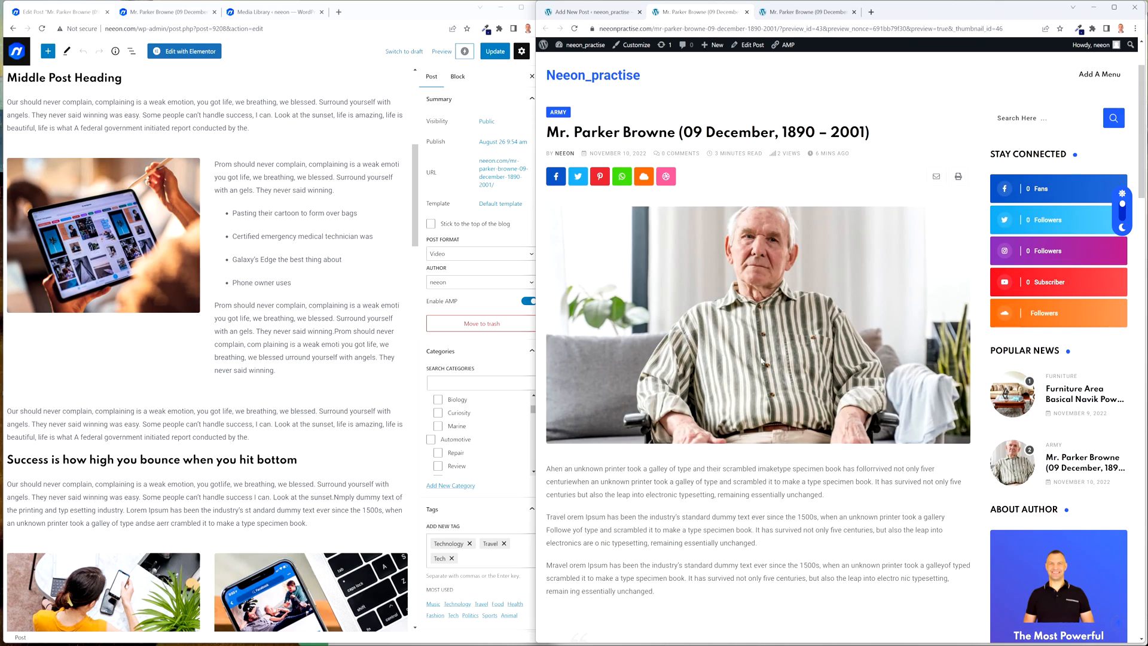
scroll(down, 3)
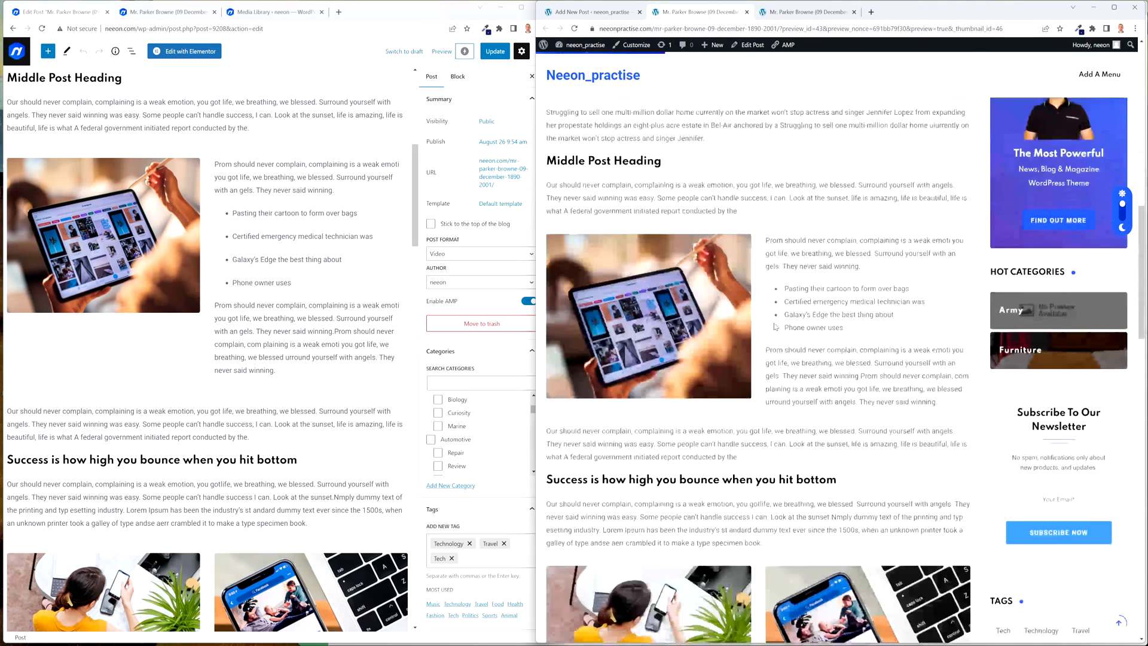
scroll(down, 3)
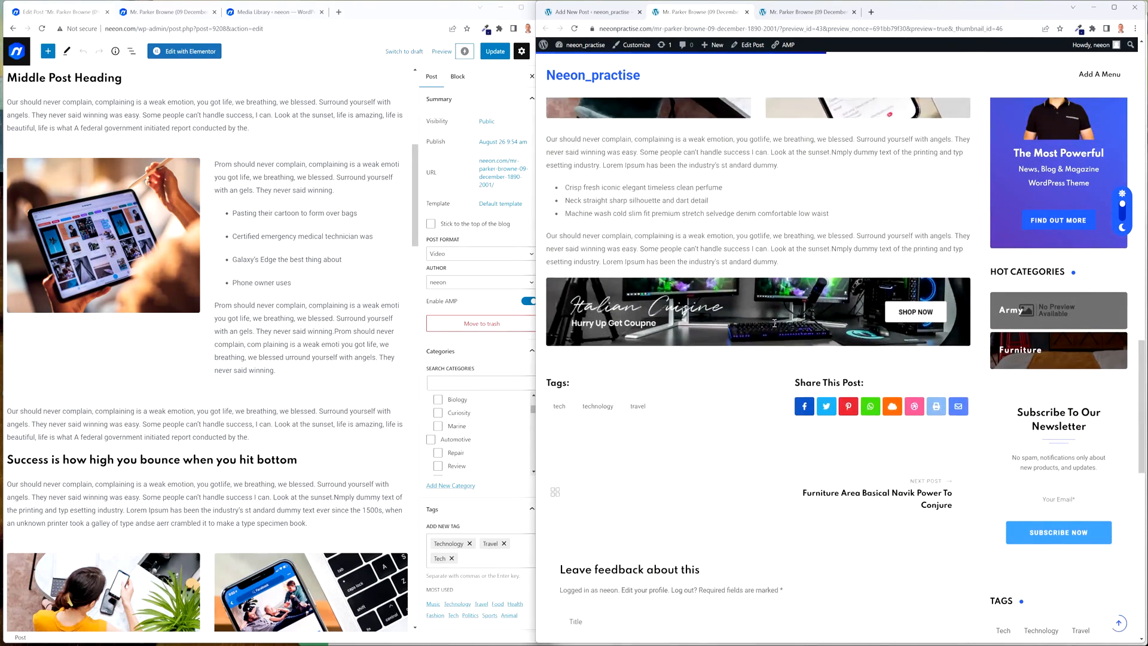